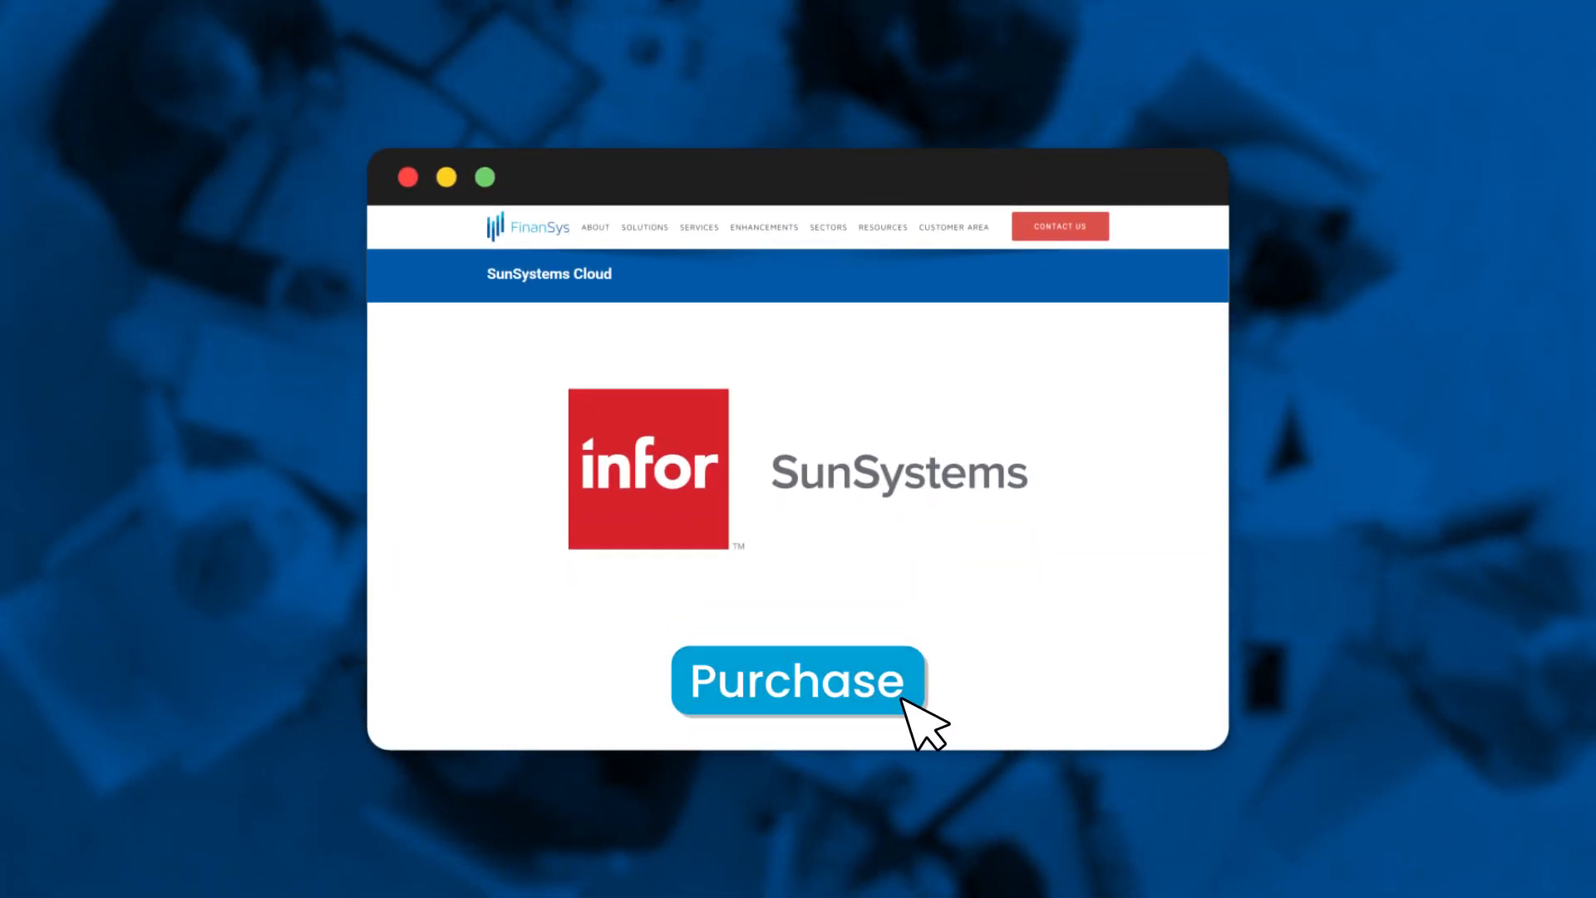
Advance the intro animation from the FinanSys Purchase button to the SunSystems Cloud home dashboard
left_click(796, 680)
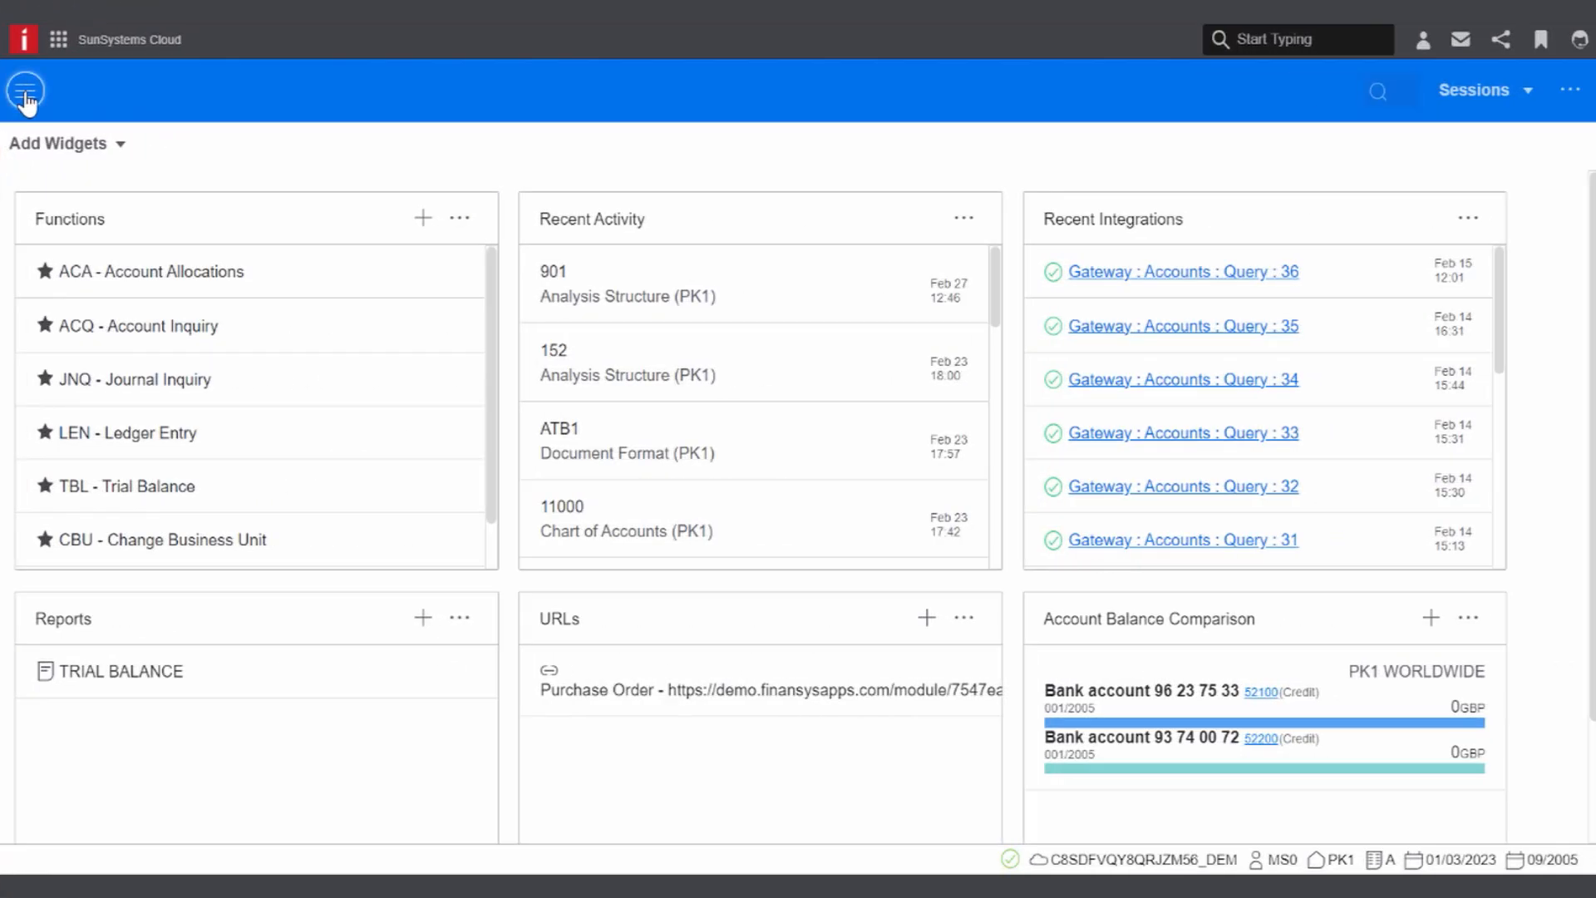
From Ledgers > Ledger Transactions, show Analysis Structure 152 and the LE-Multi Currency Combined entry, then return Home
left_click(25, 90)
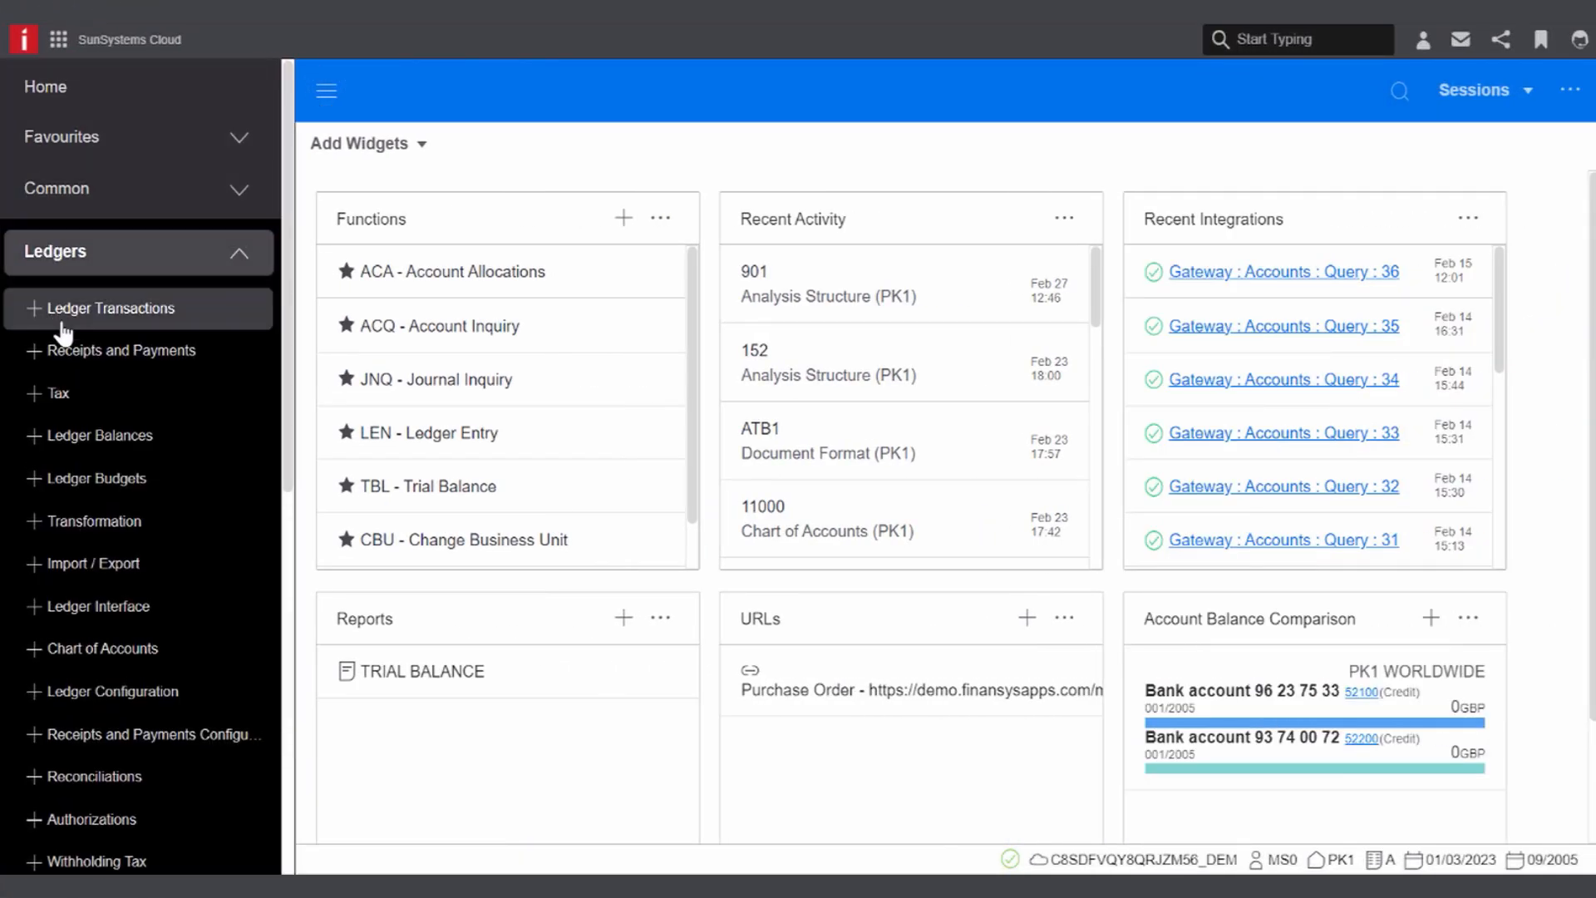
left_click(326, 90)
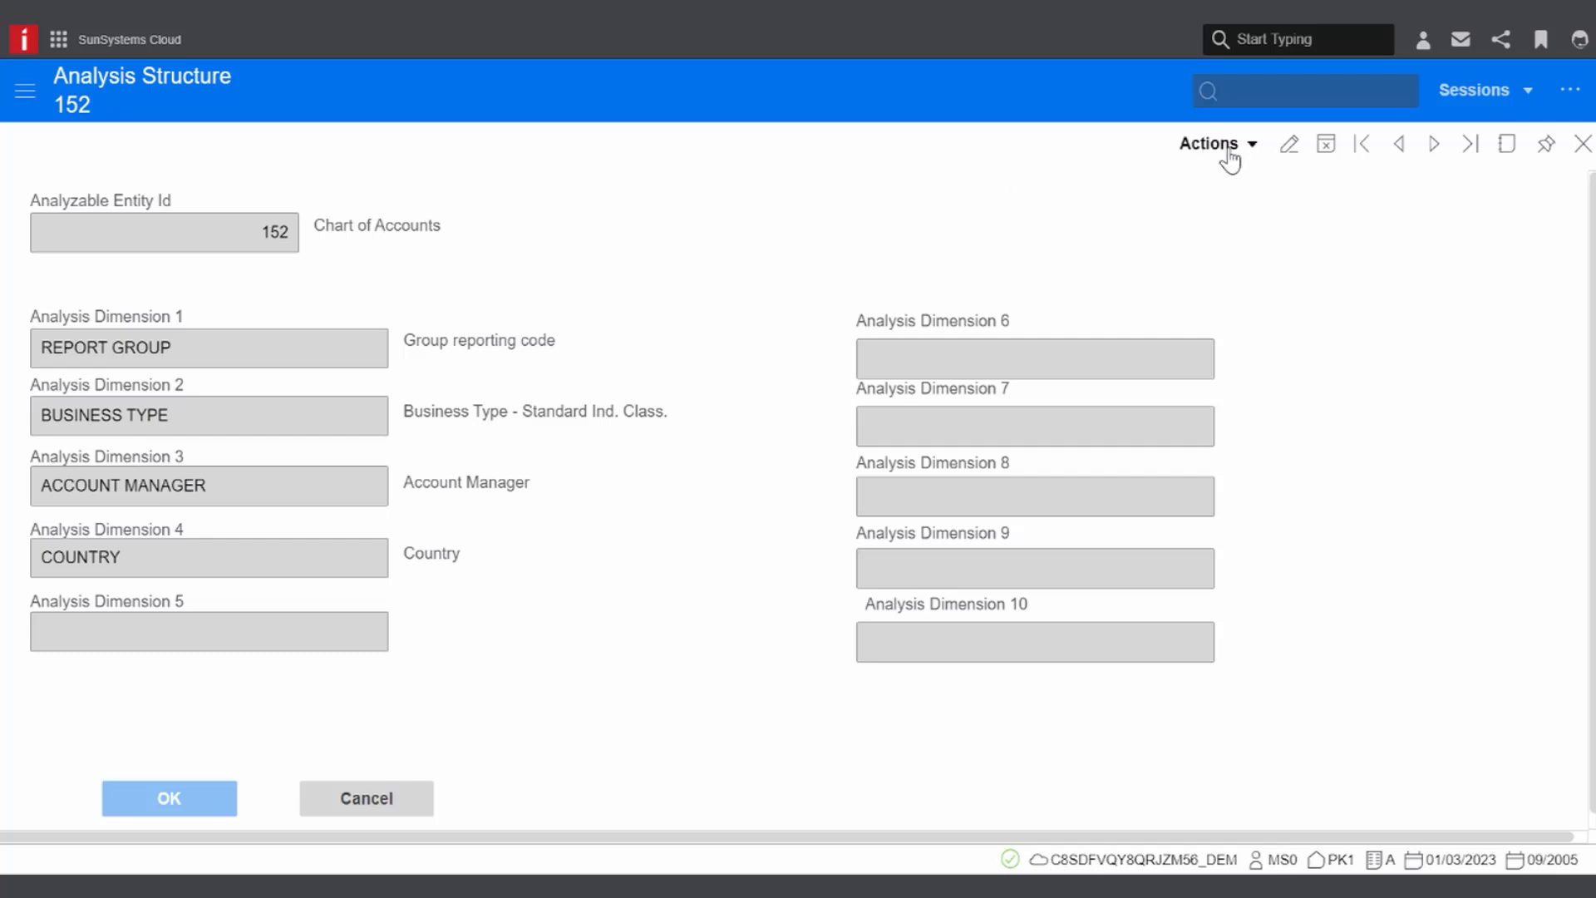
type("9/2005")
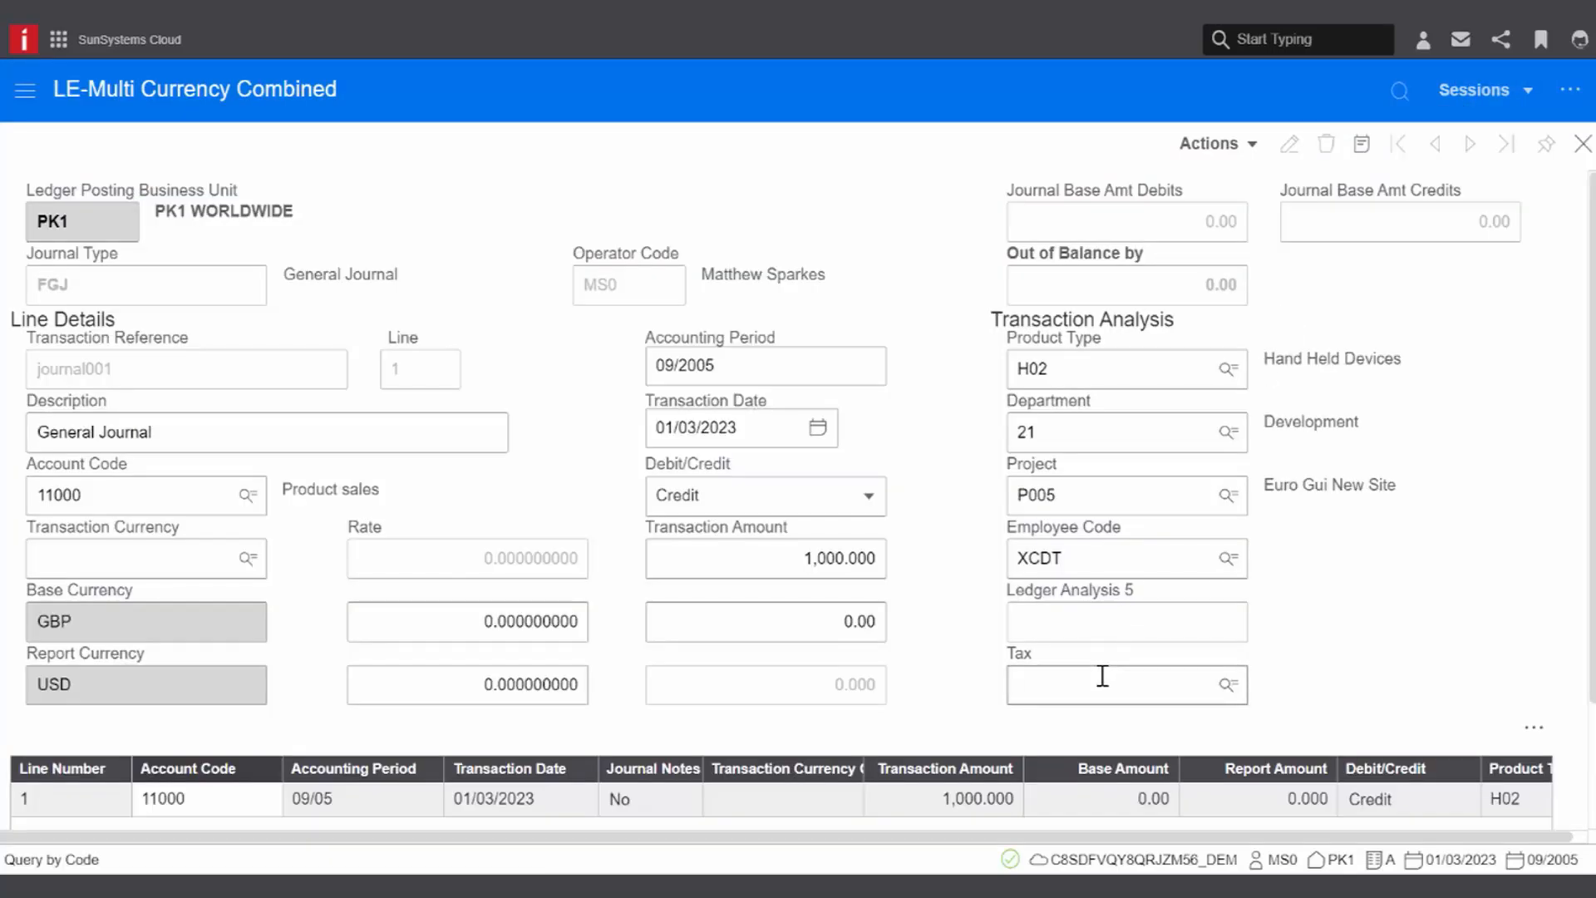
left_click(1227, 683)
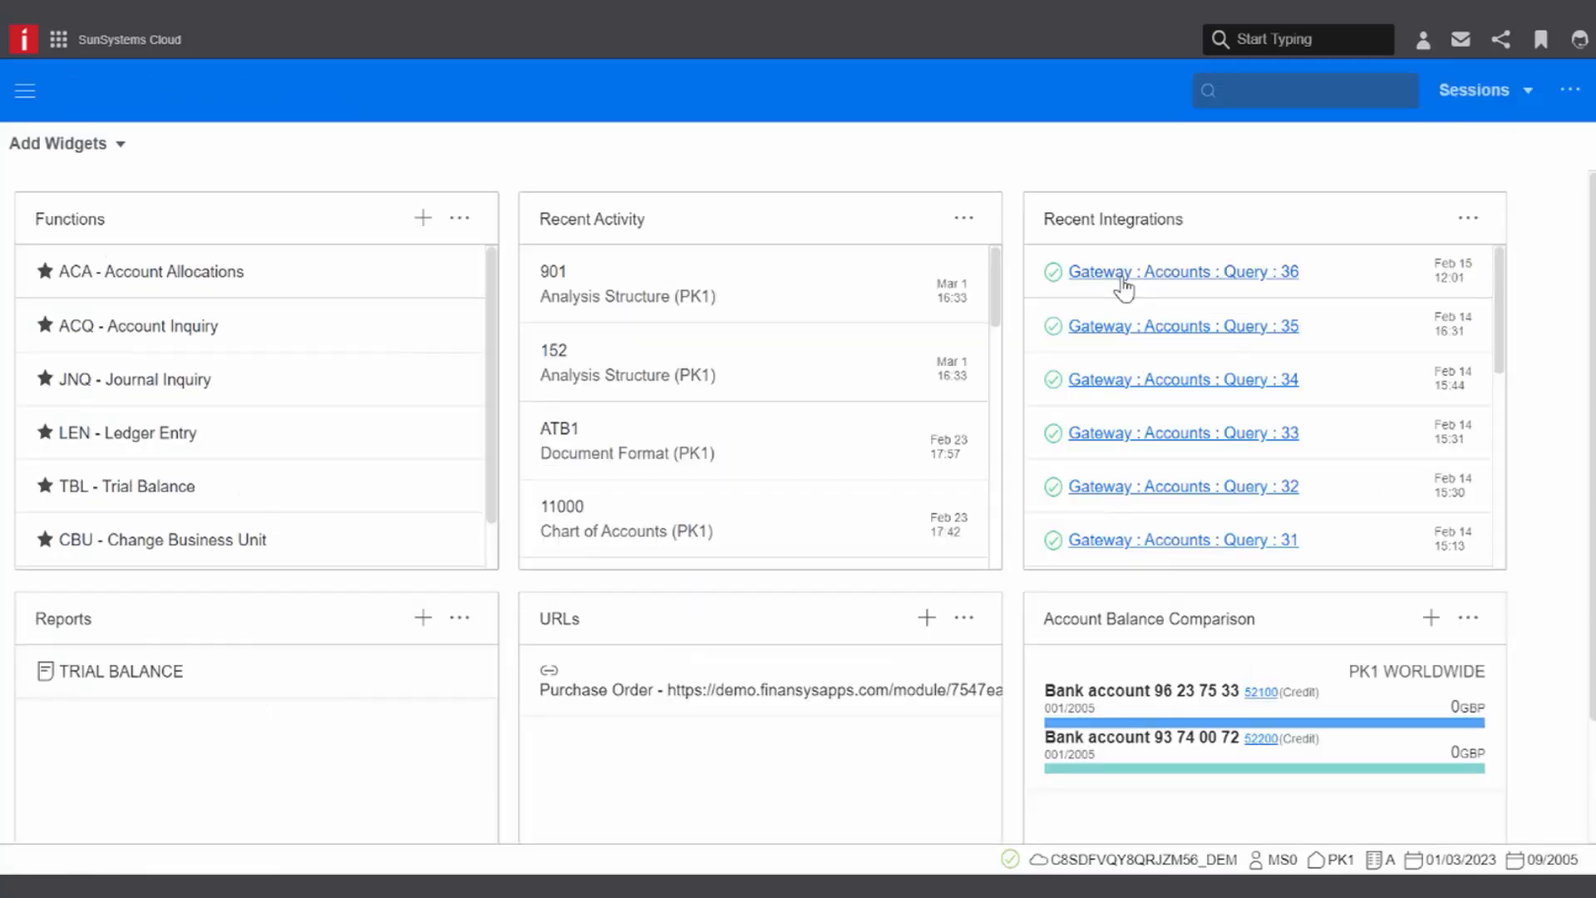
Show the latest accounts integration history in Transfer Desk, then the Infor ION API Metadata page
left_click(1182, 271)
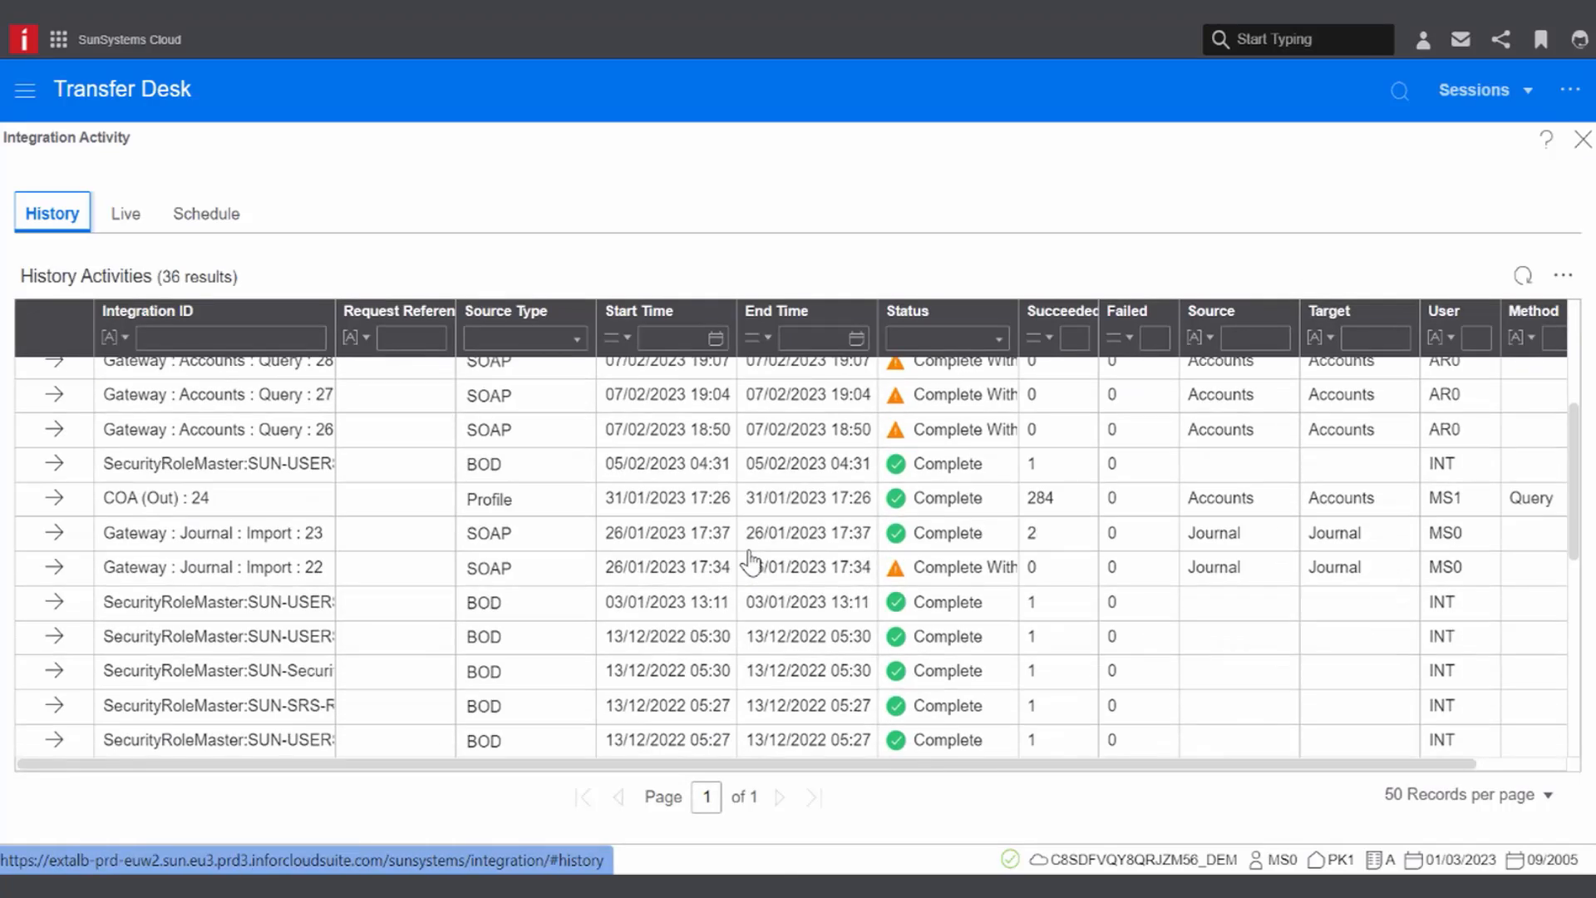
left_click(58, 40)
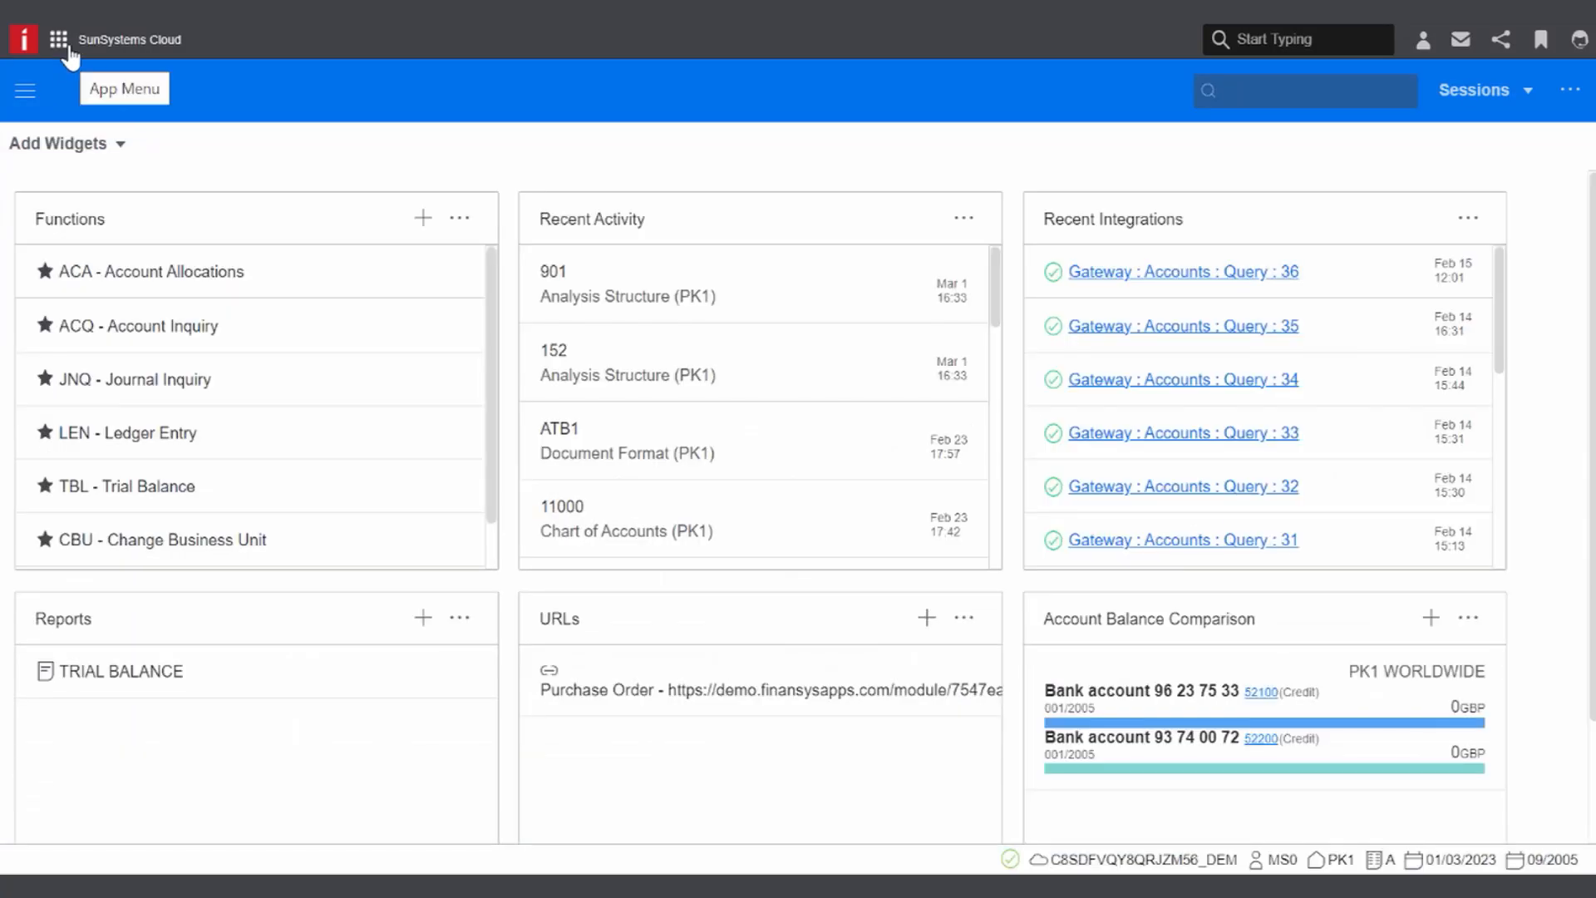
left_click(59, 38)
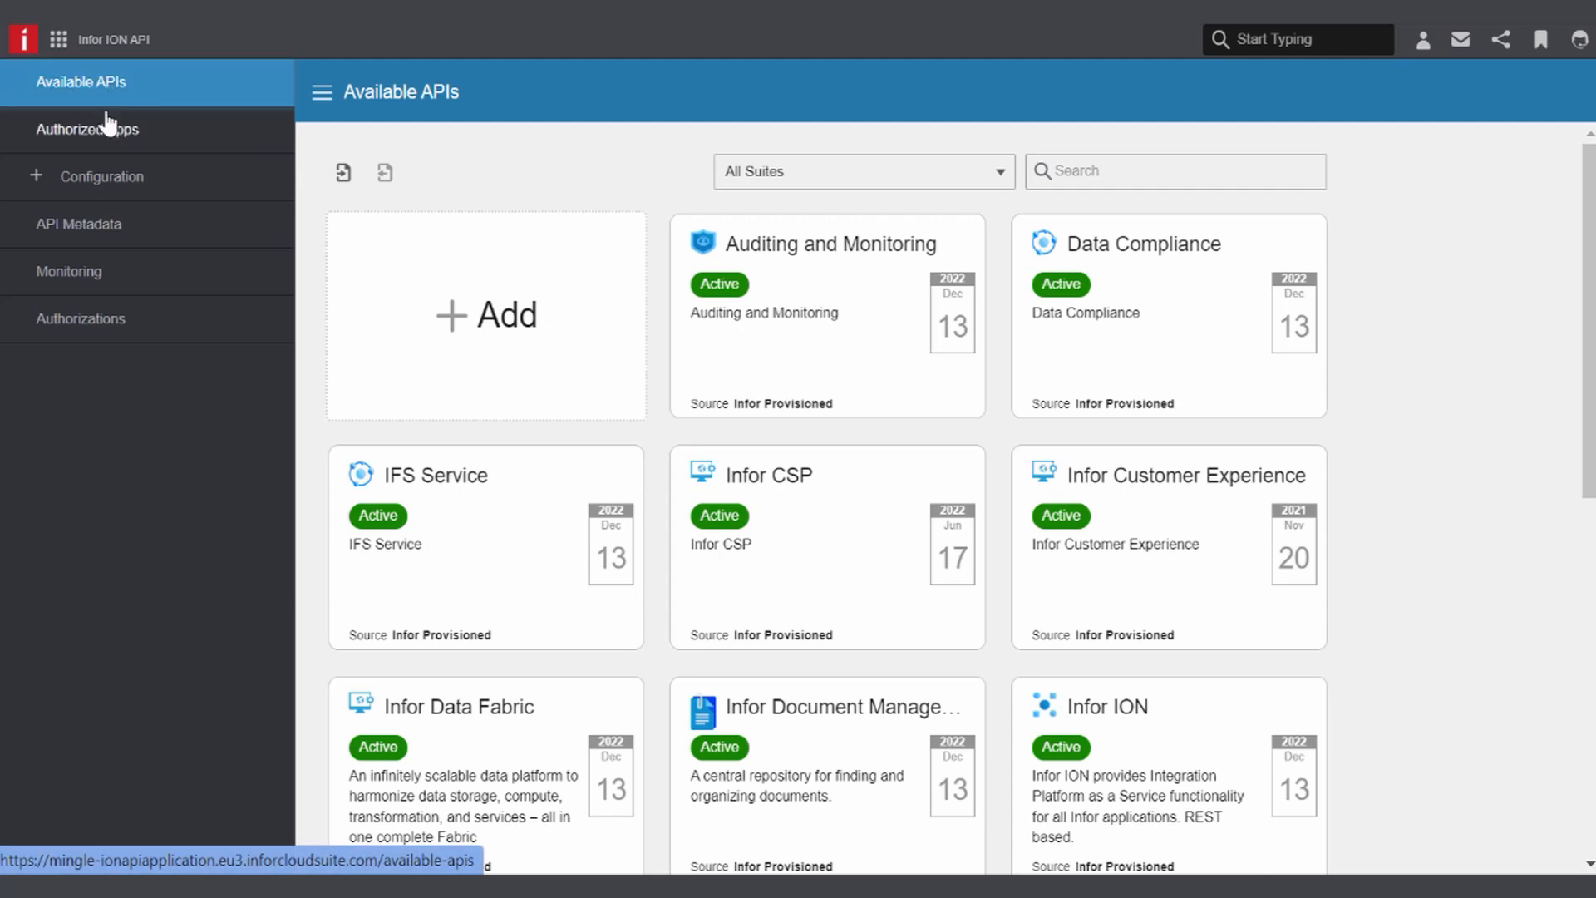
left_click(78, 225)
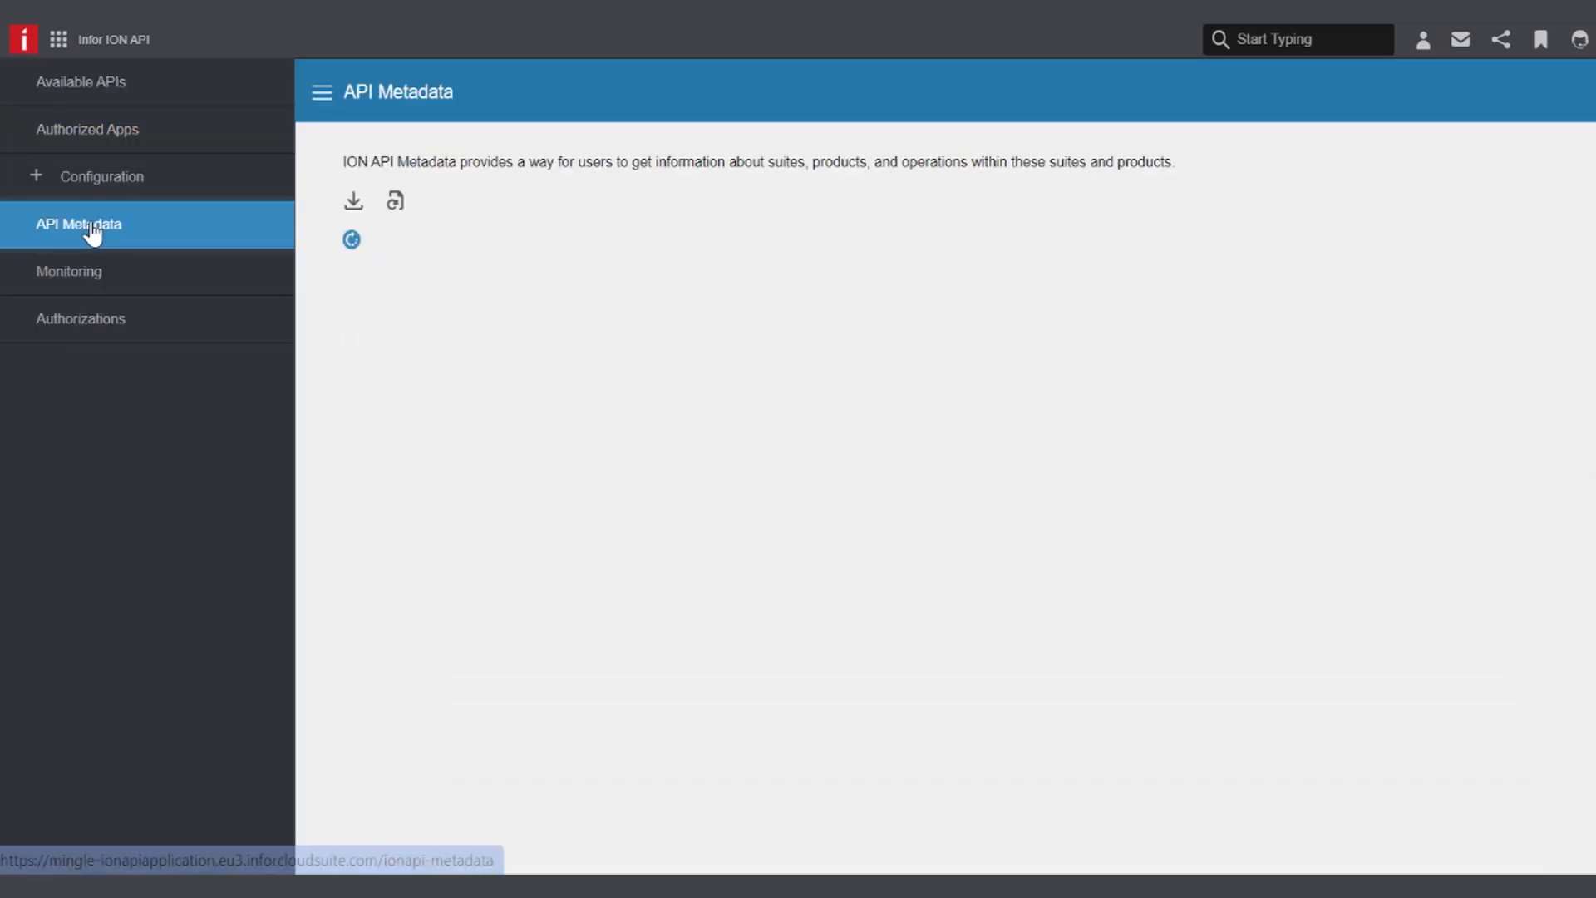
left_click(351, 240)
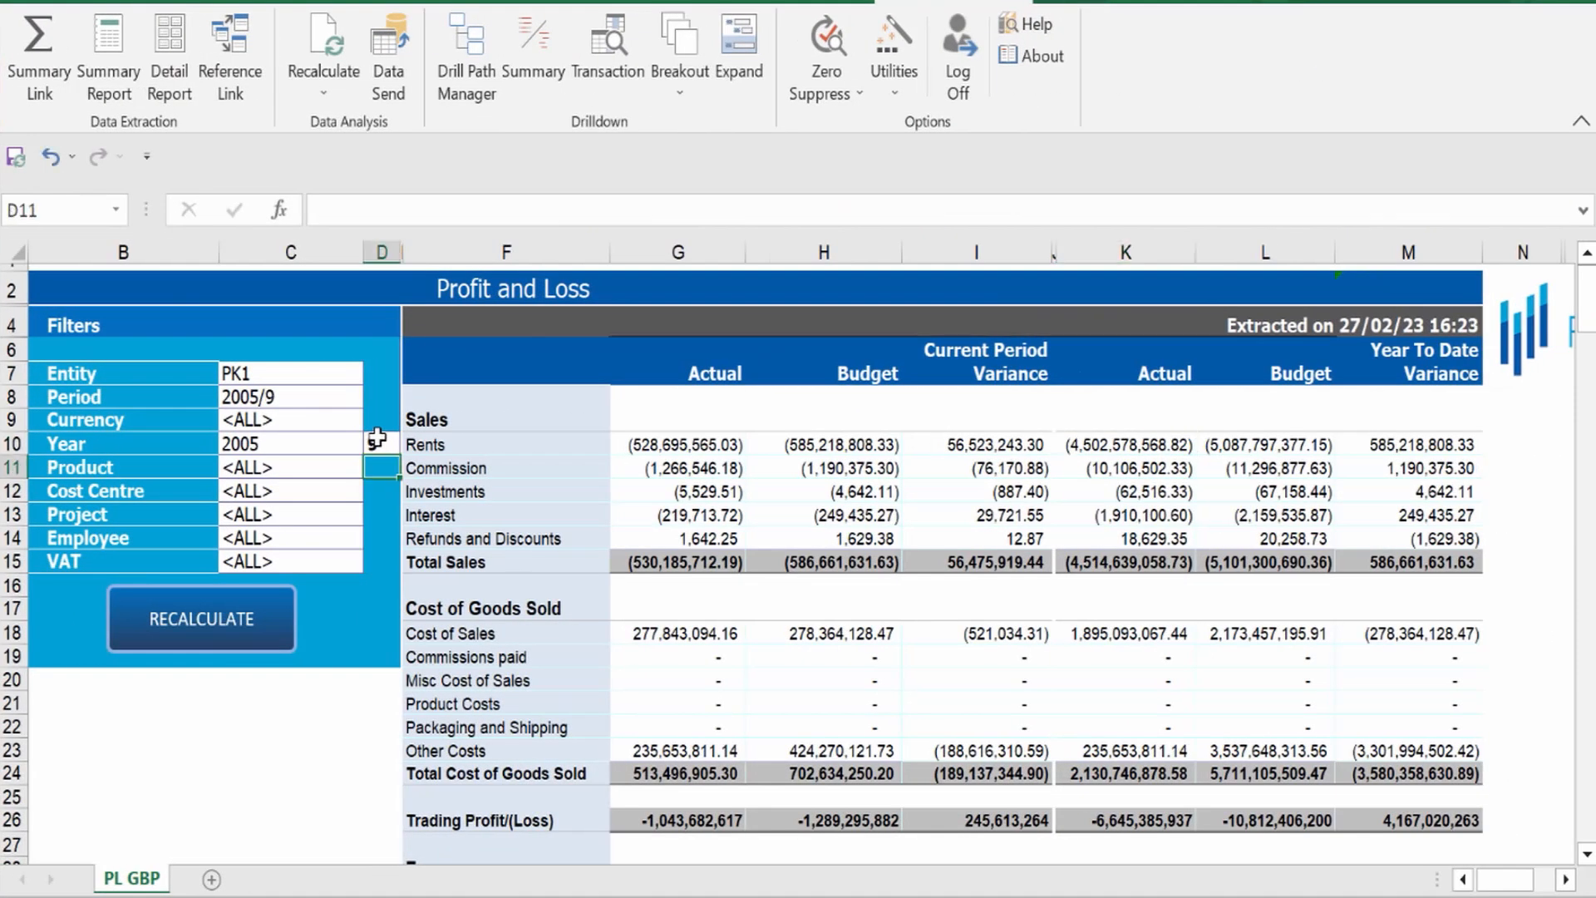
Recalculate the Profit and Loss report and filter it to project P005
left_click(323, 46)
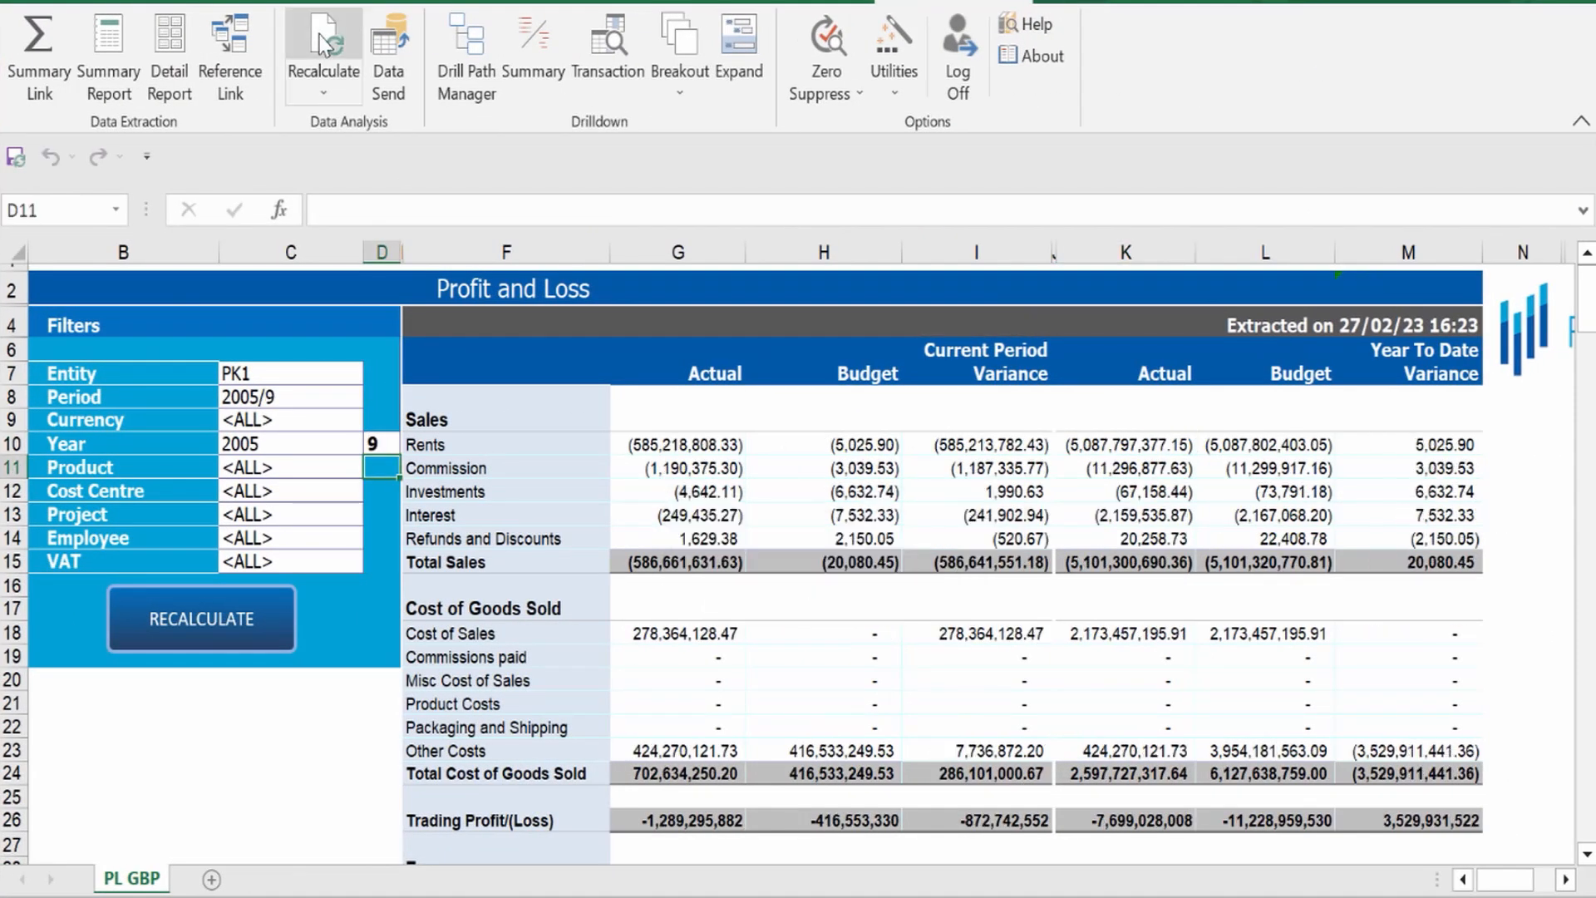
left_click(289, 514)
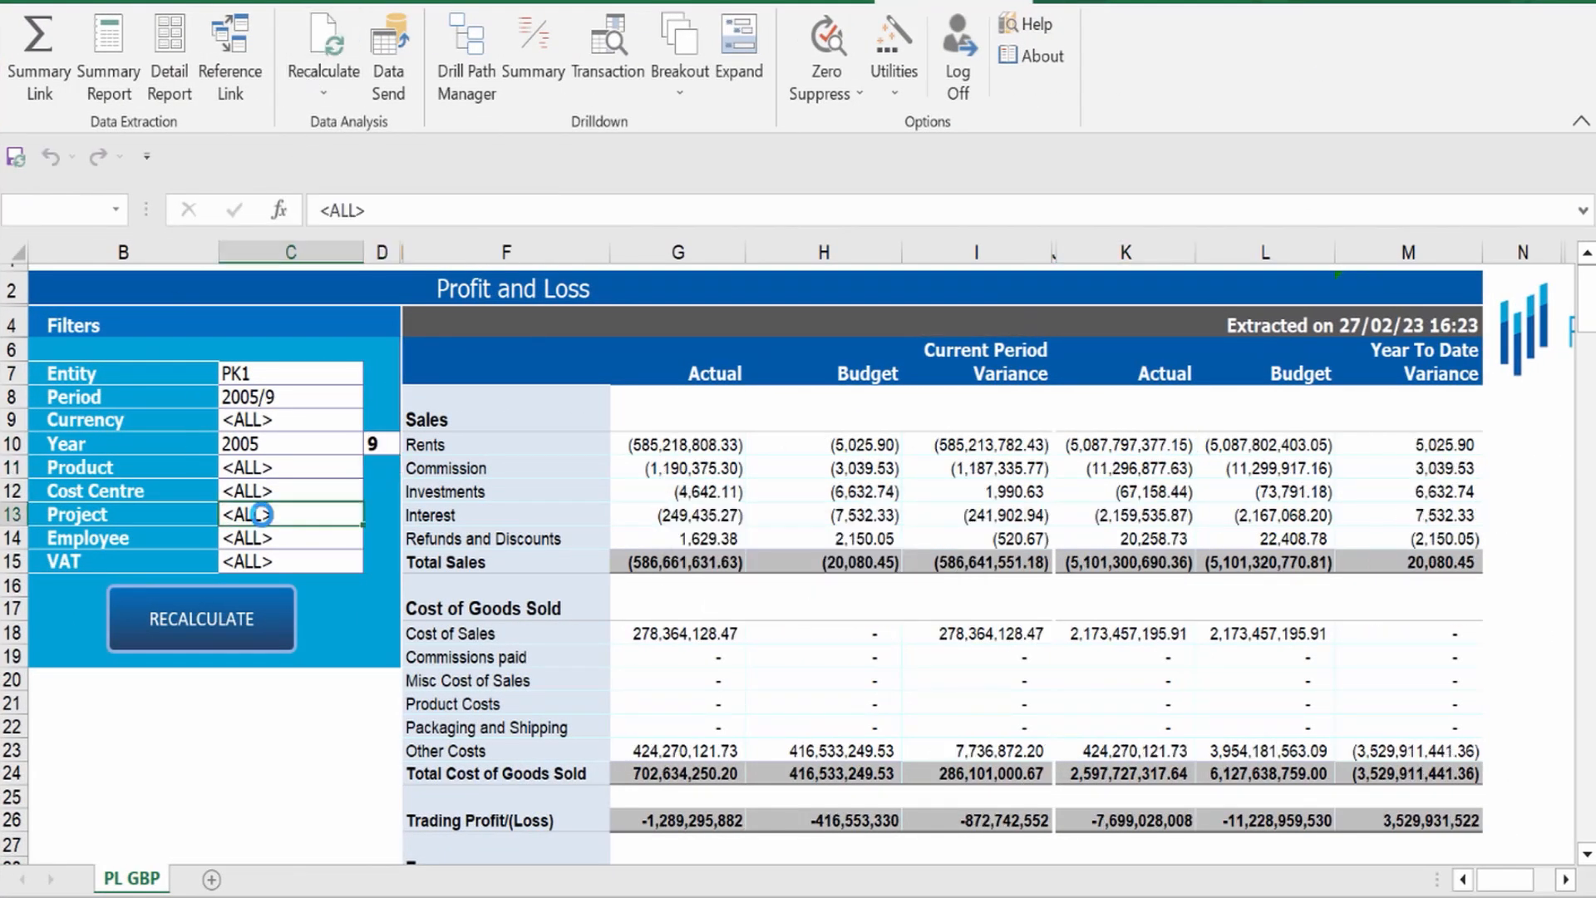
left_click(257, 513)
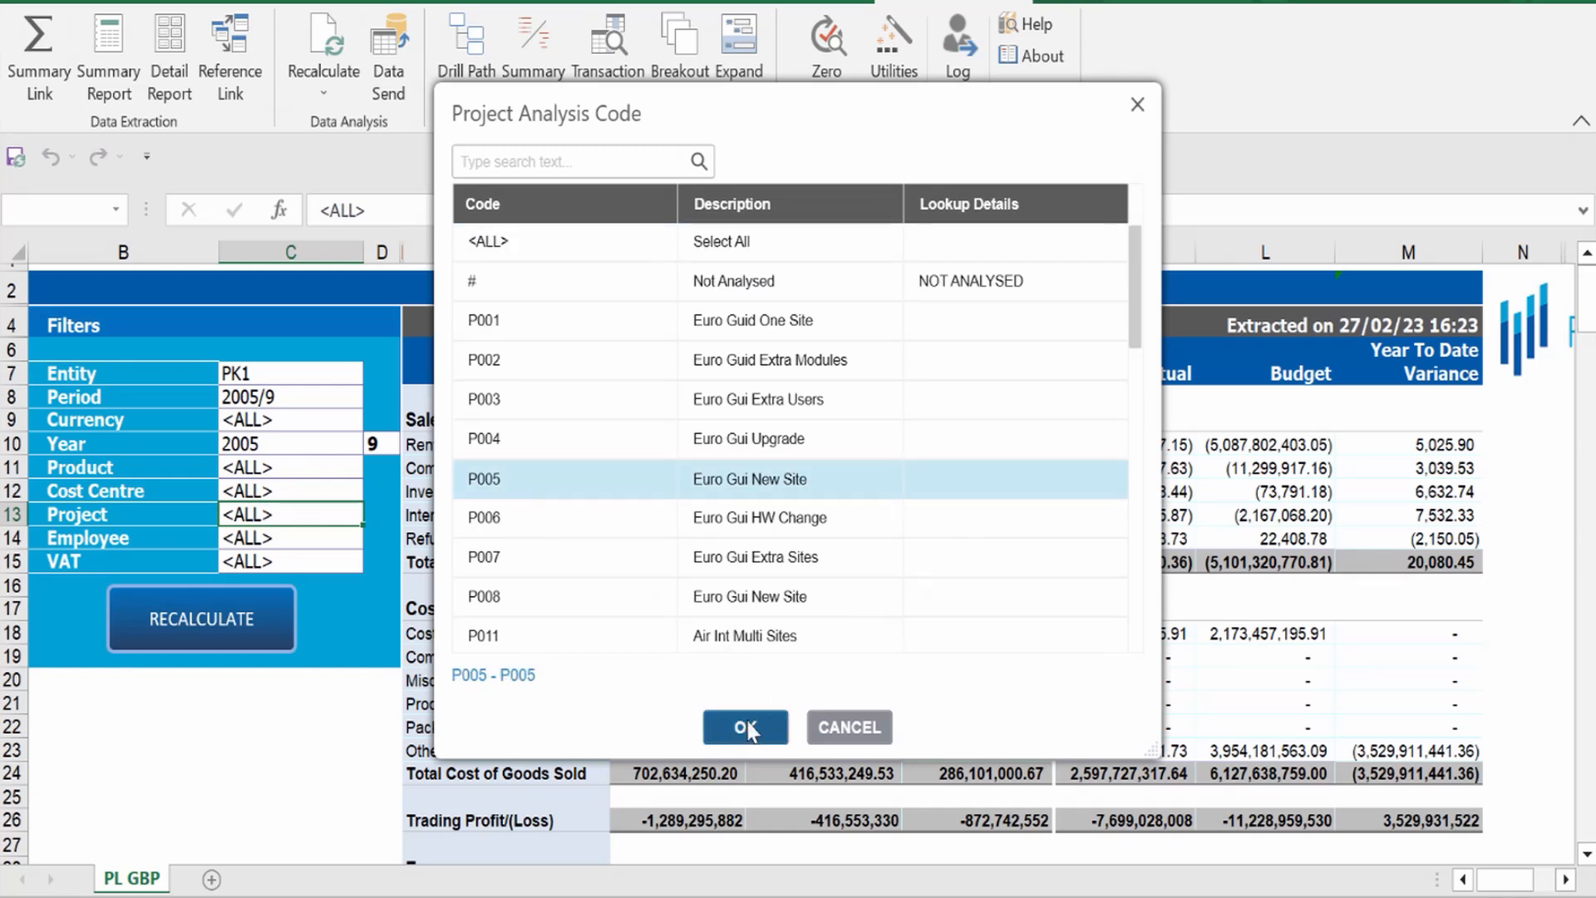
left_click(745, 726)
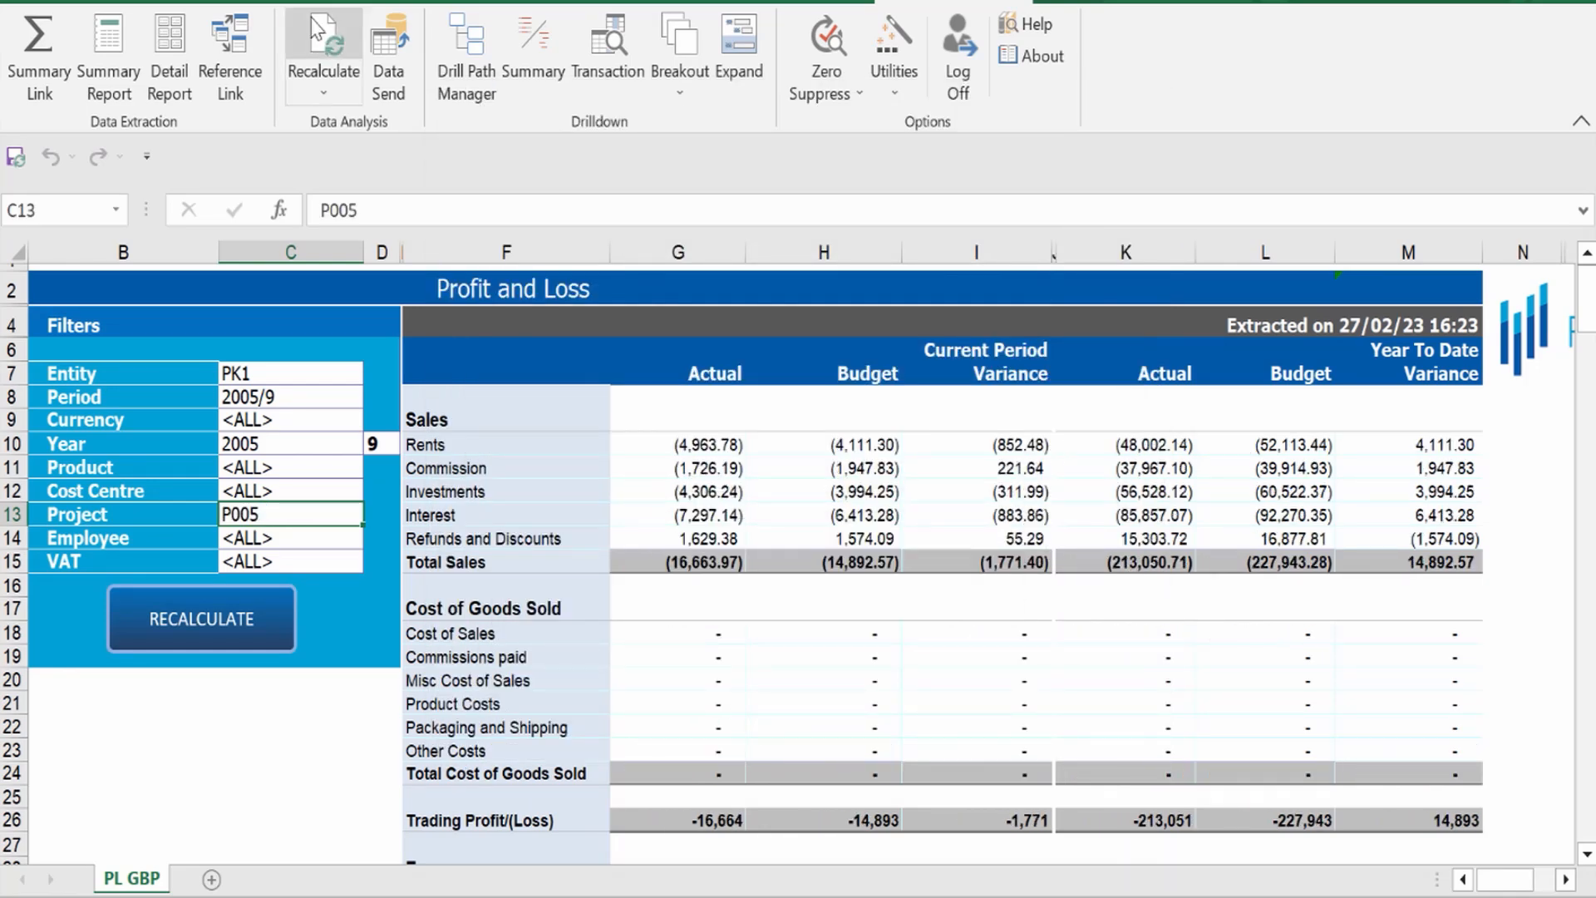
Drill the year-to-date actual Rents figure (K10) into a Q&A Summary sheet by Accounting Period
left_click(1125, 445)
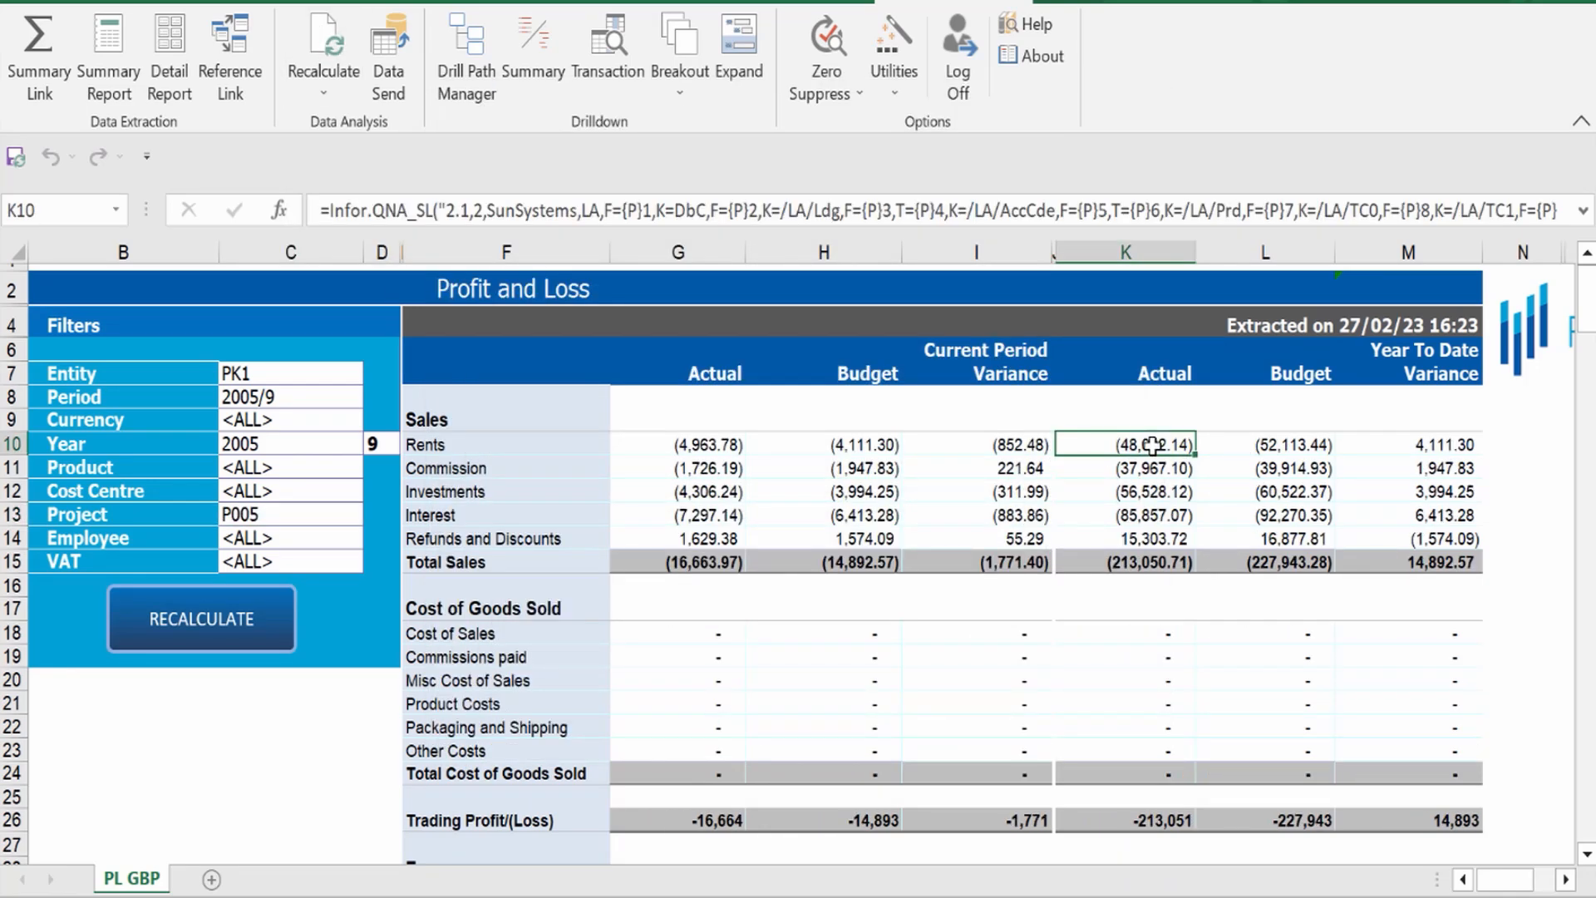
right_click(1125, 444)
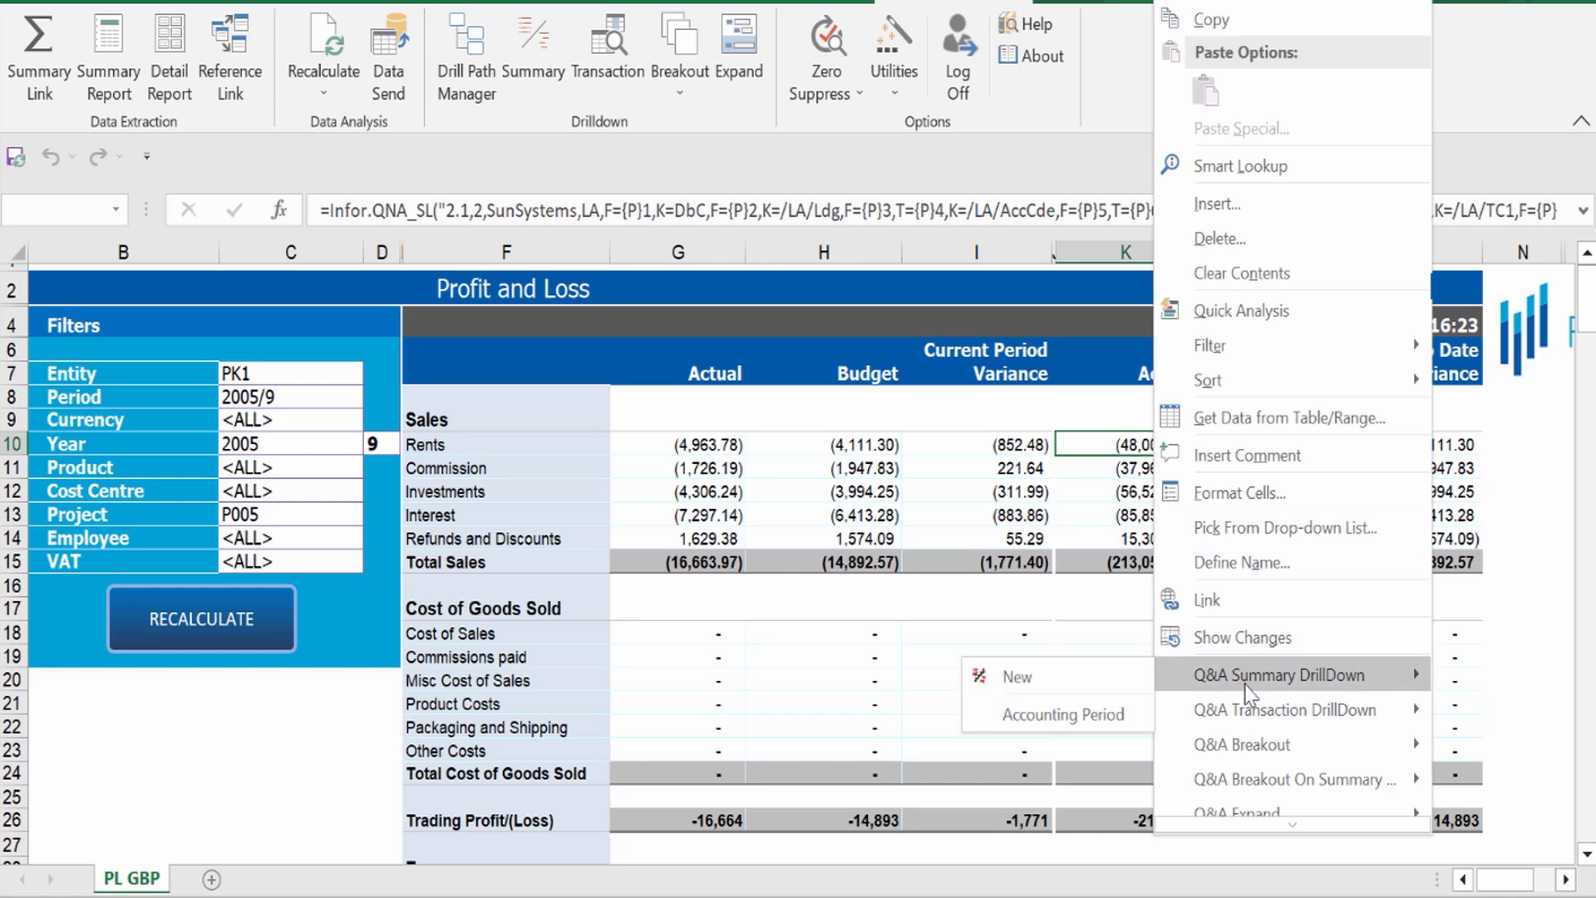
left_click(1059, 713)
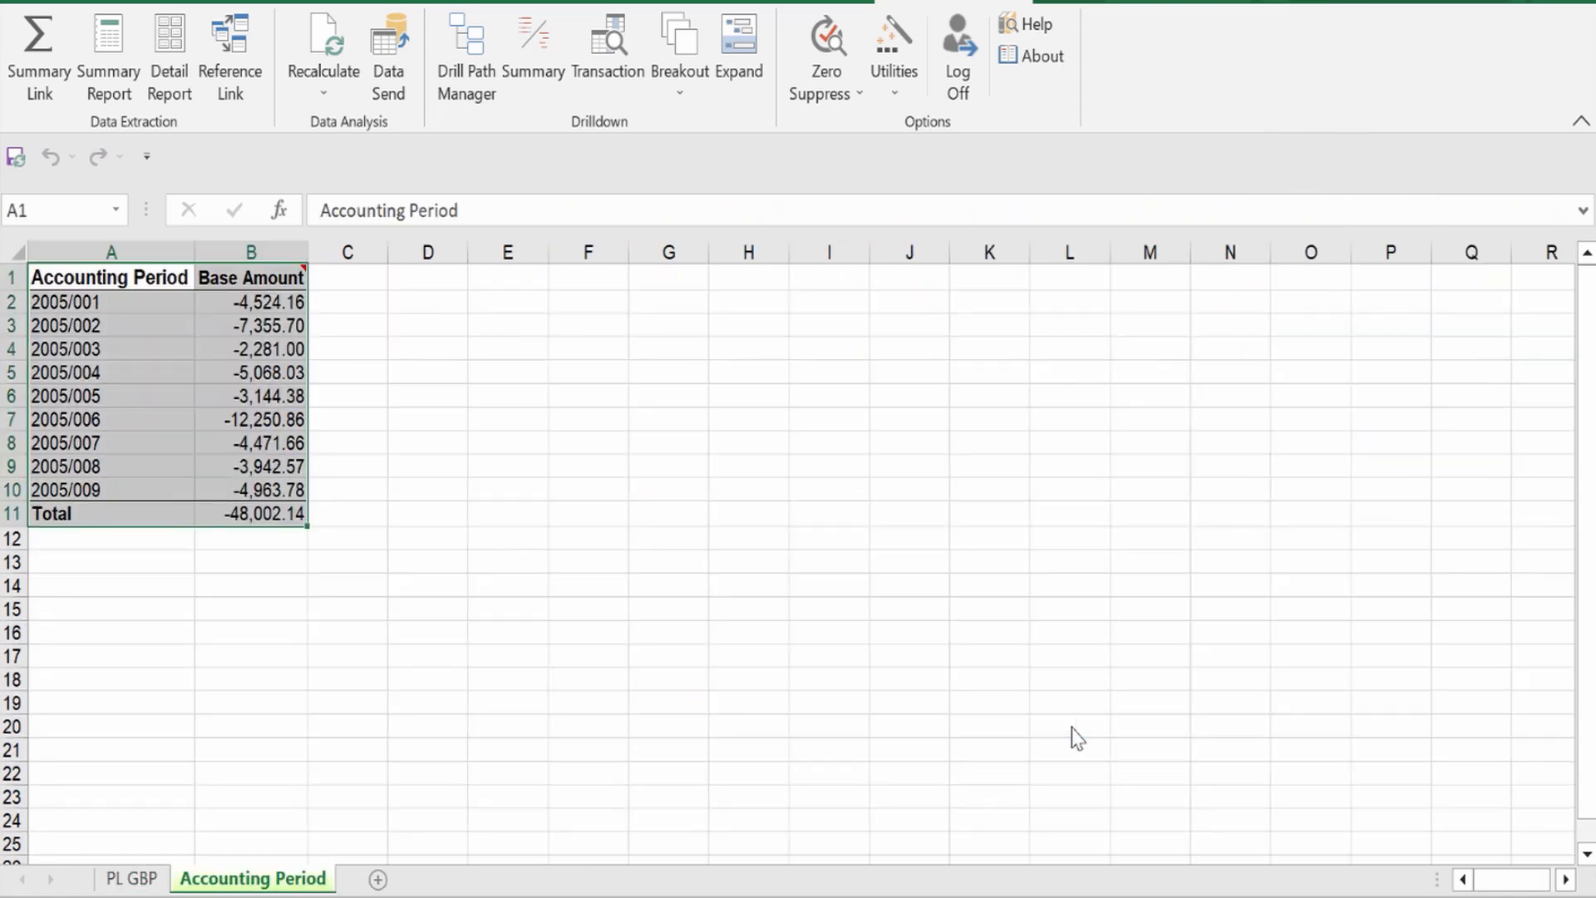
right_click(251, 488)
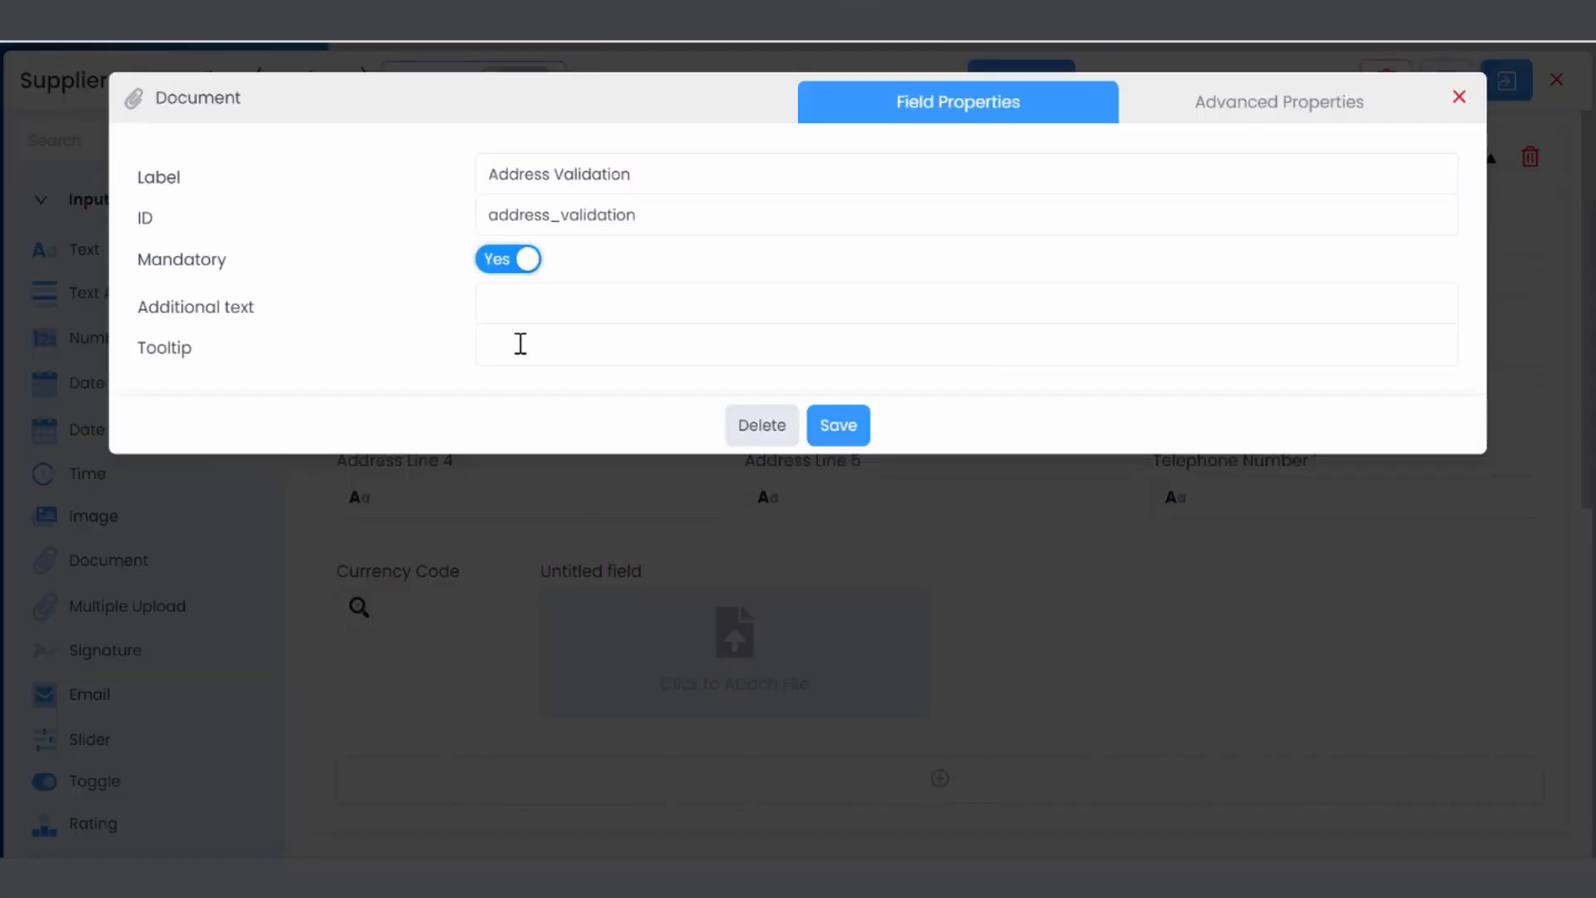
Check the Address Validation field's Advanced Properties and save it as Mandatory: Yes
left_click(1279, 101)
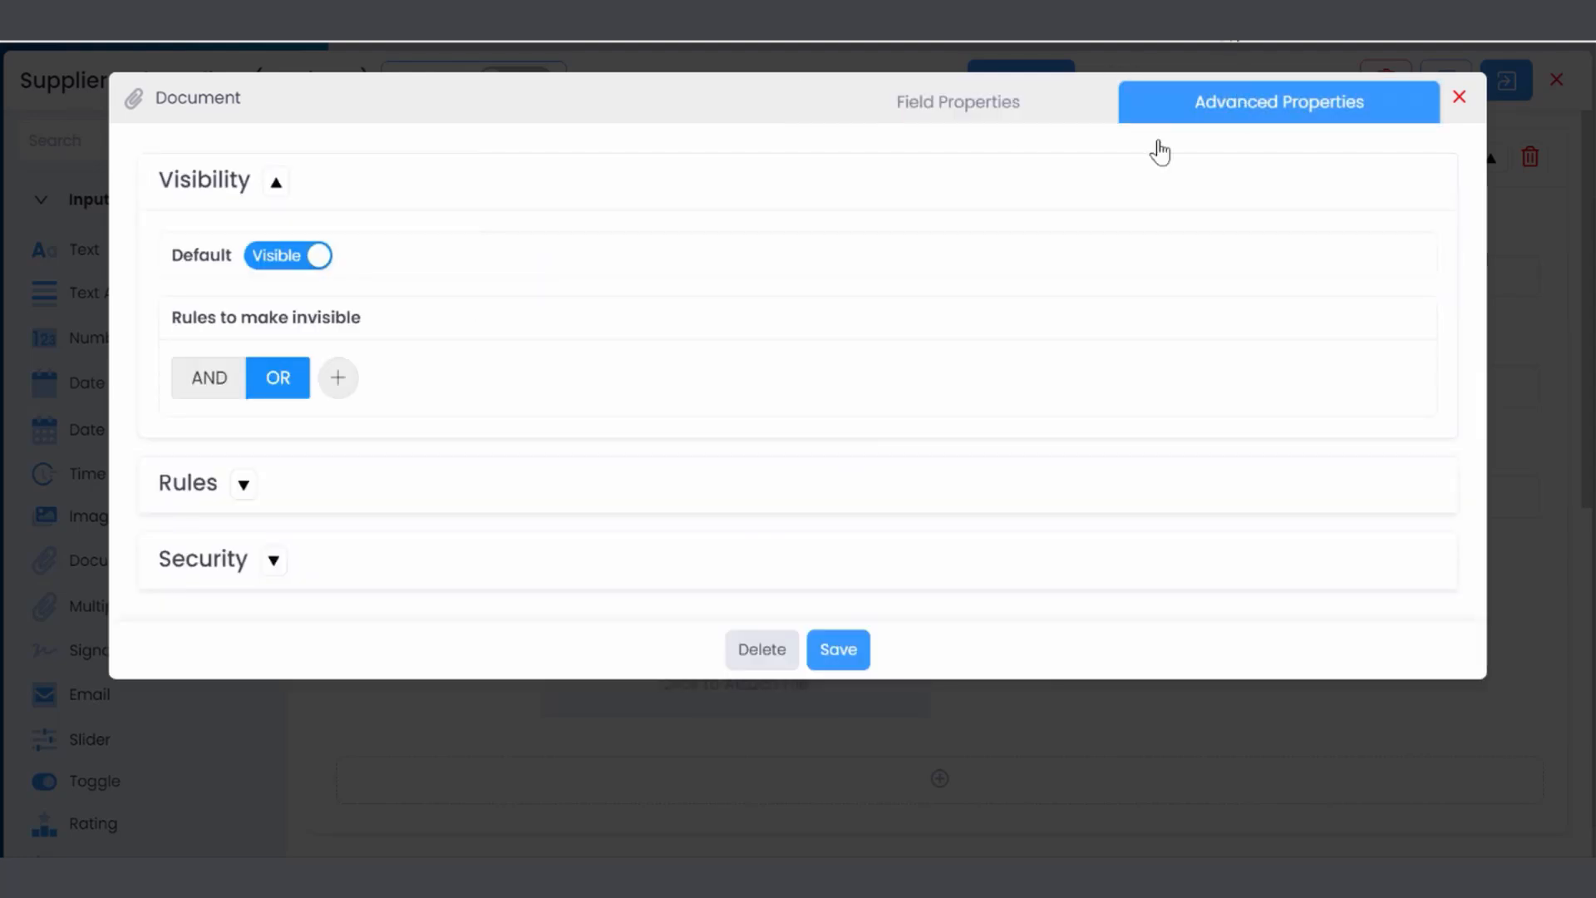
left_click(1458, 96)
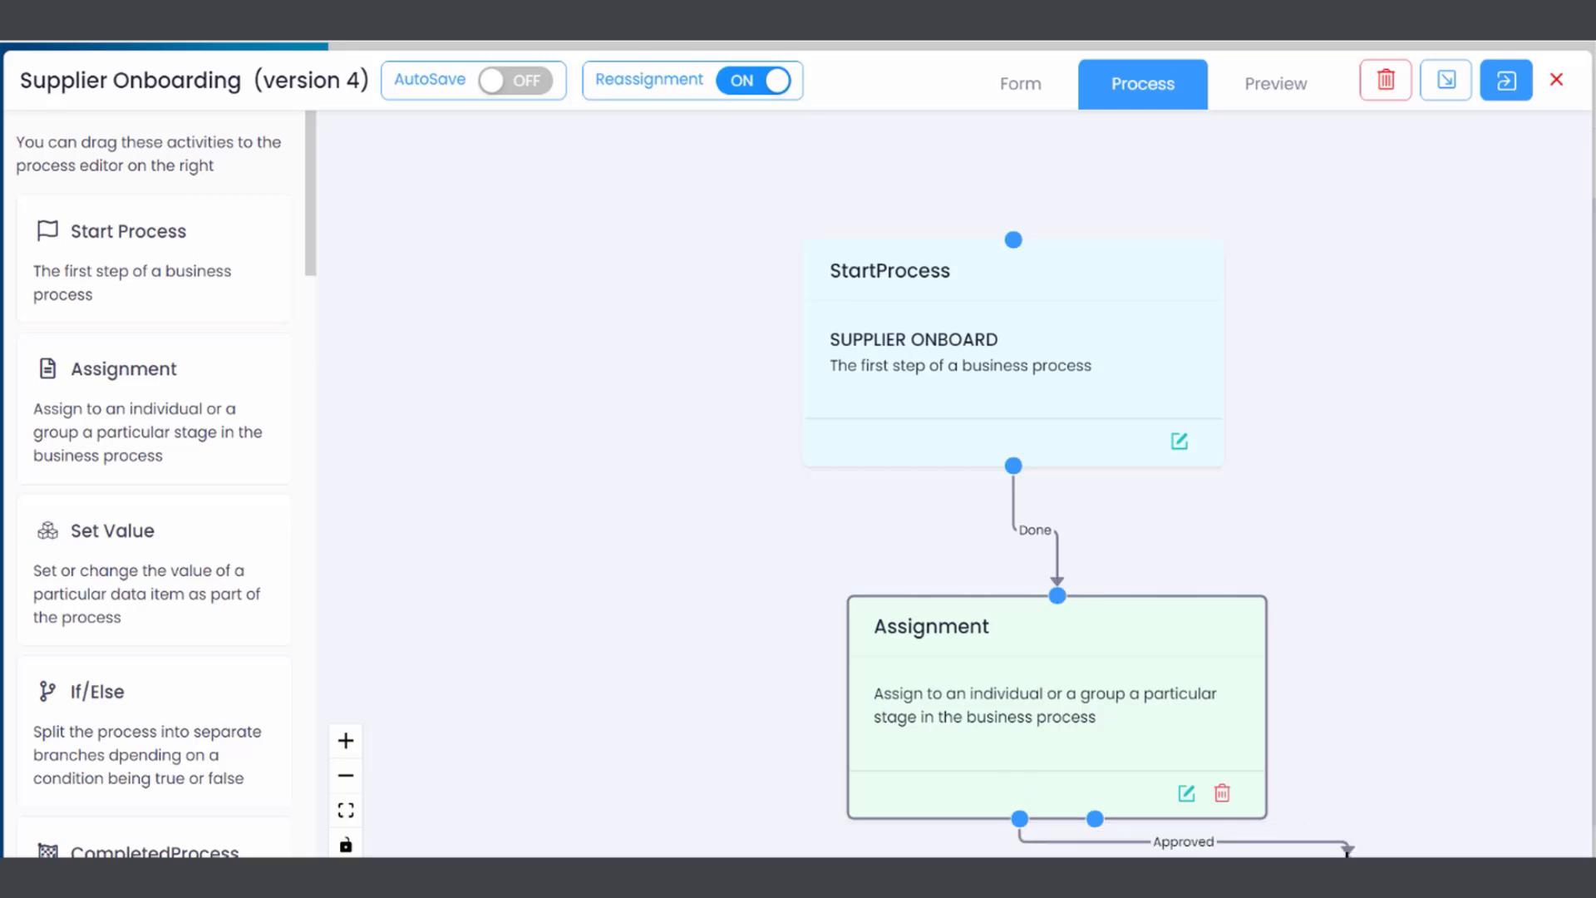
Preview the Supplier Onboarding form and an Expenses Demo claim, landing on Dashboards & Reports
left_click(1275, 83)
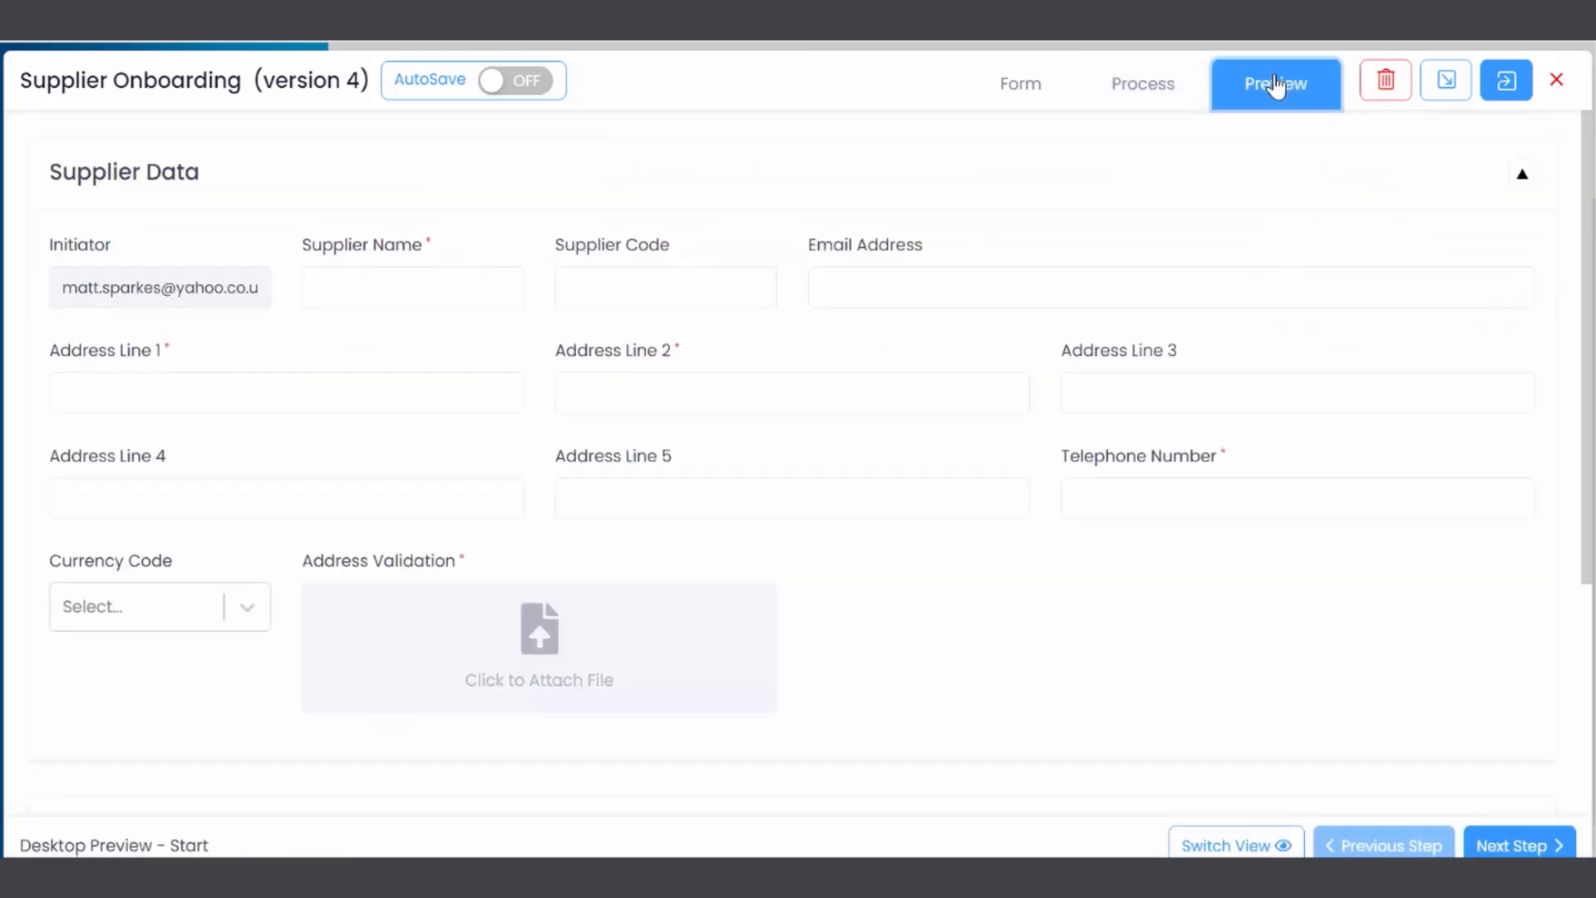
left_click(1275, 83)
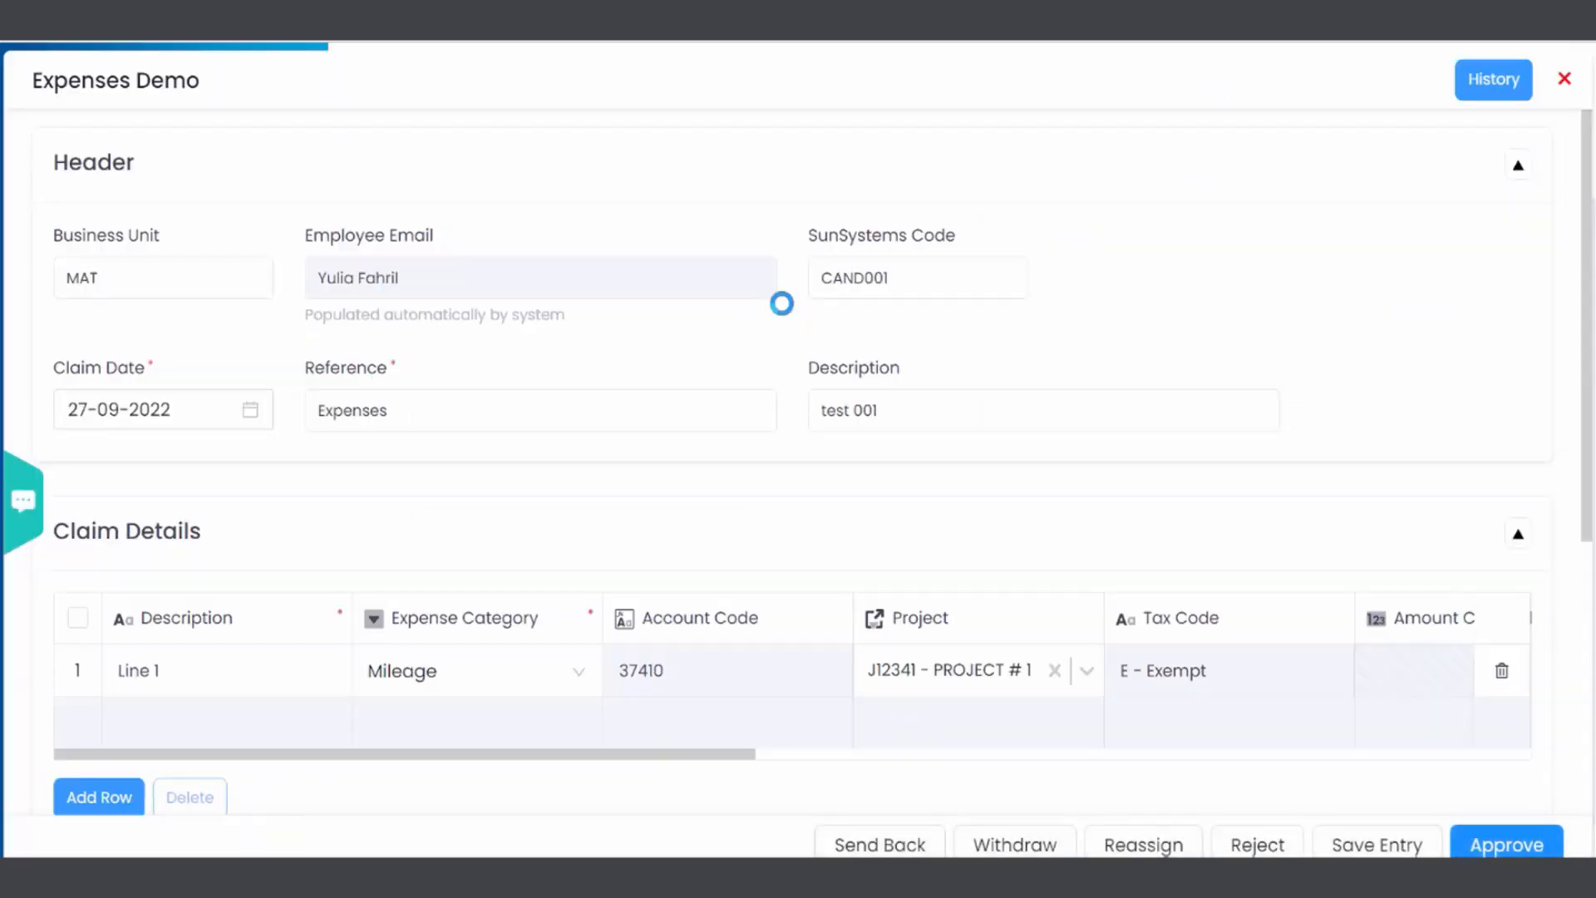
scroll("down", 3)
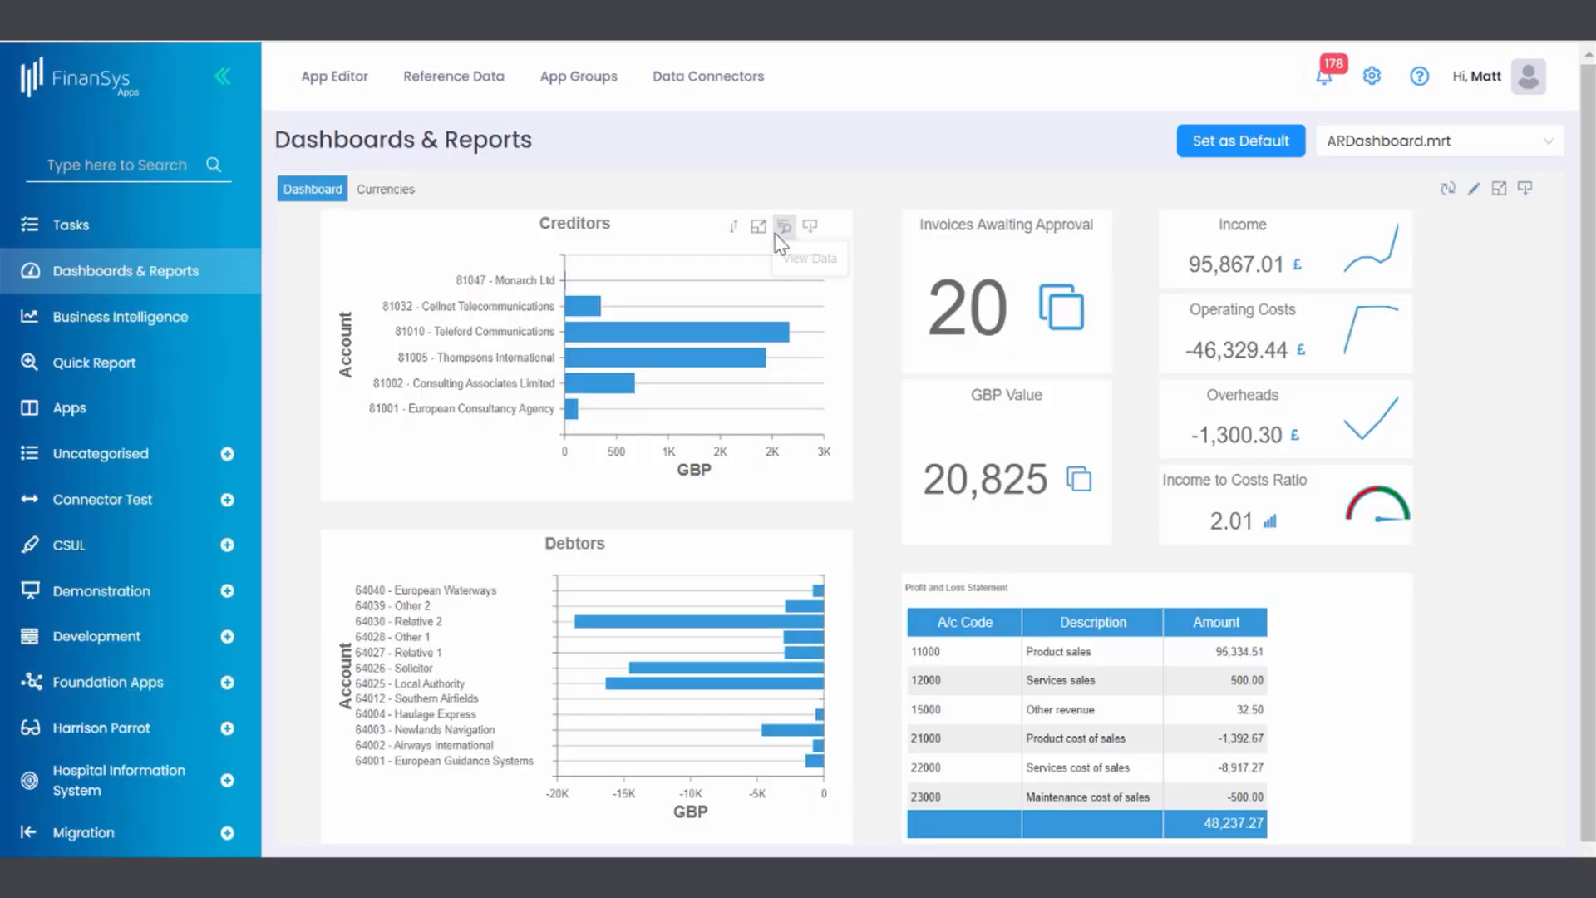
mouse_move(1222, 351)
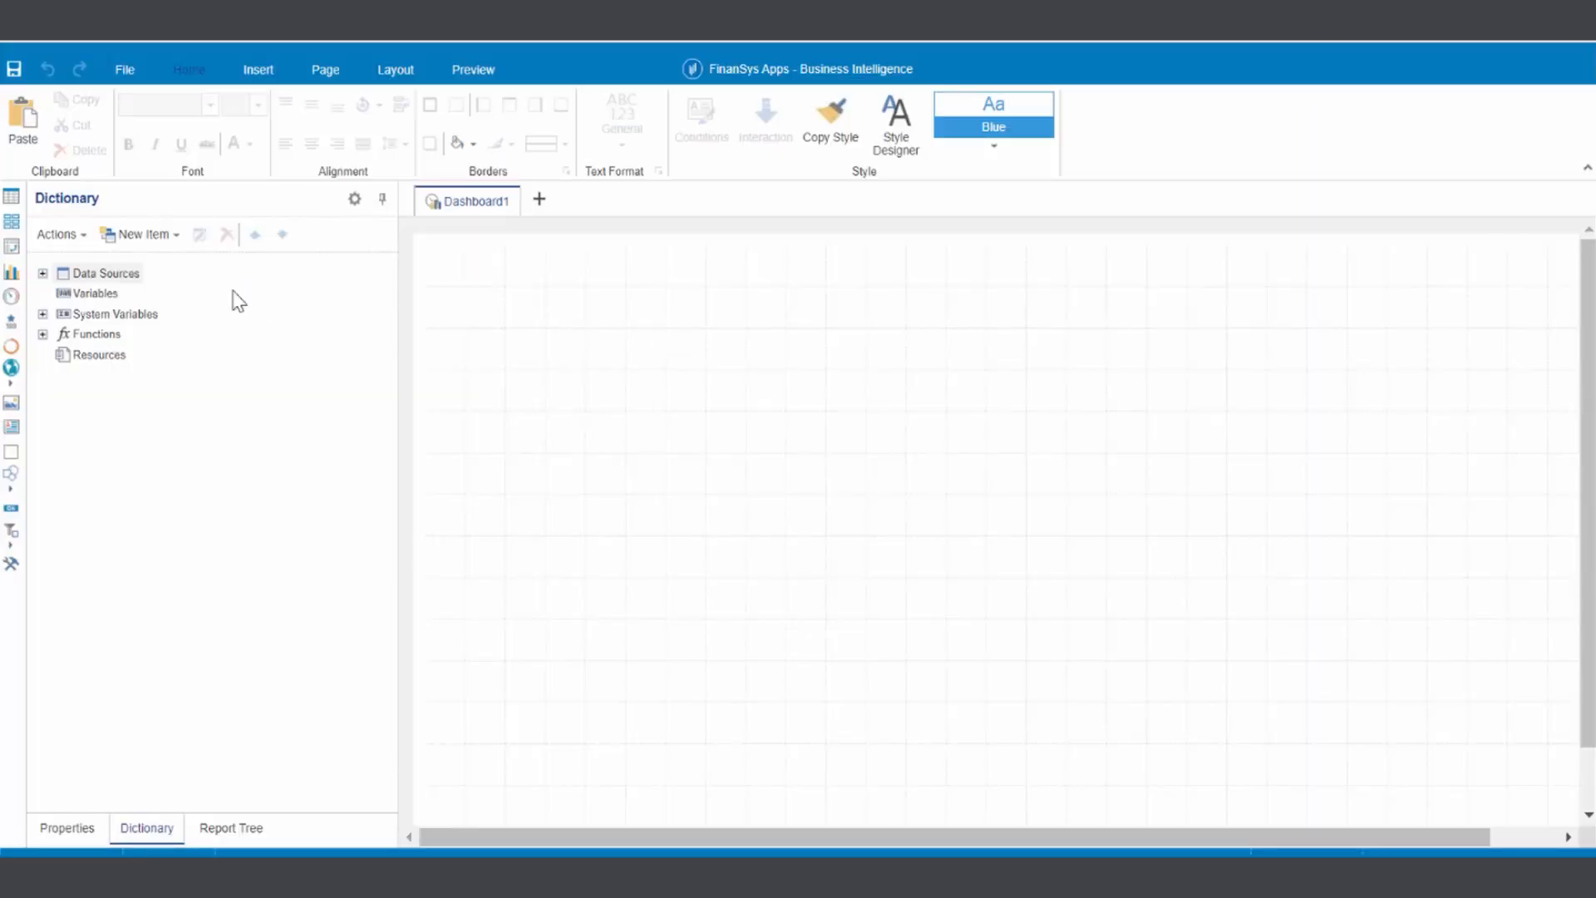
In the BI designer's Dictionary panel, start a New Data Source to show Select Type of Connection
left_click(140, 233)
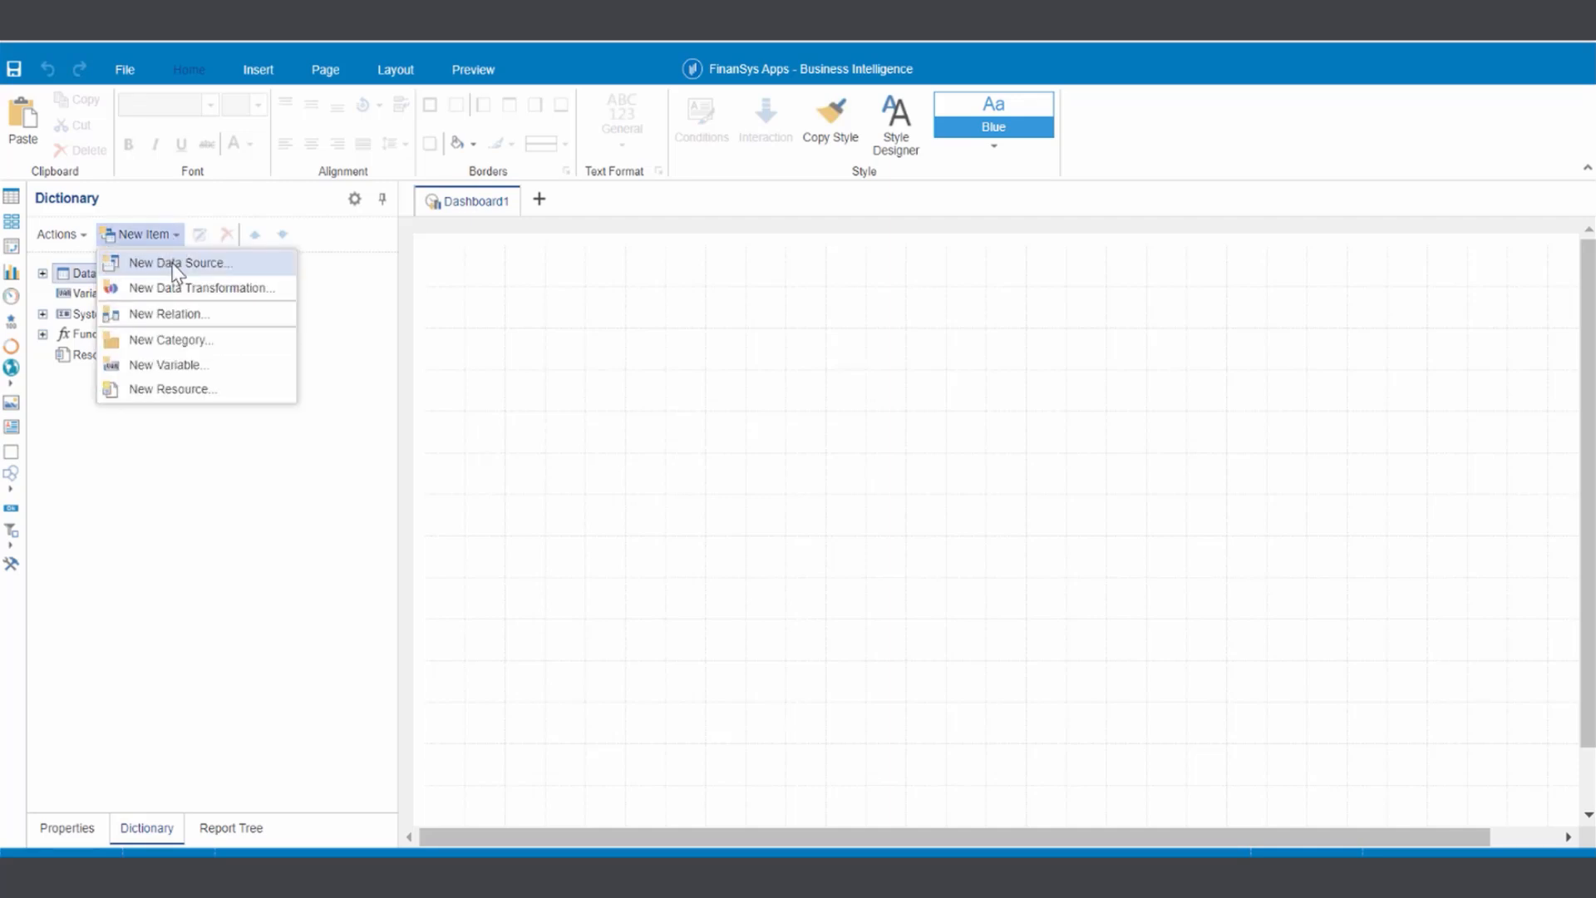
left_click(179, 263)
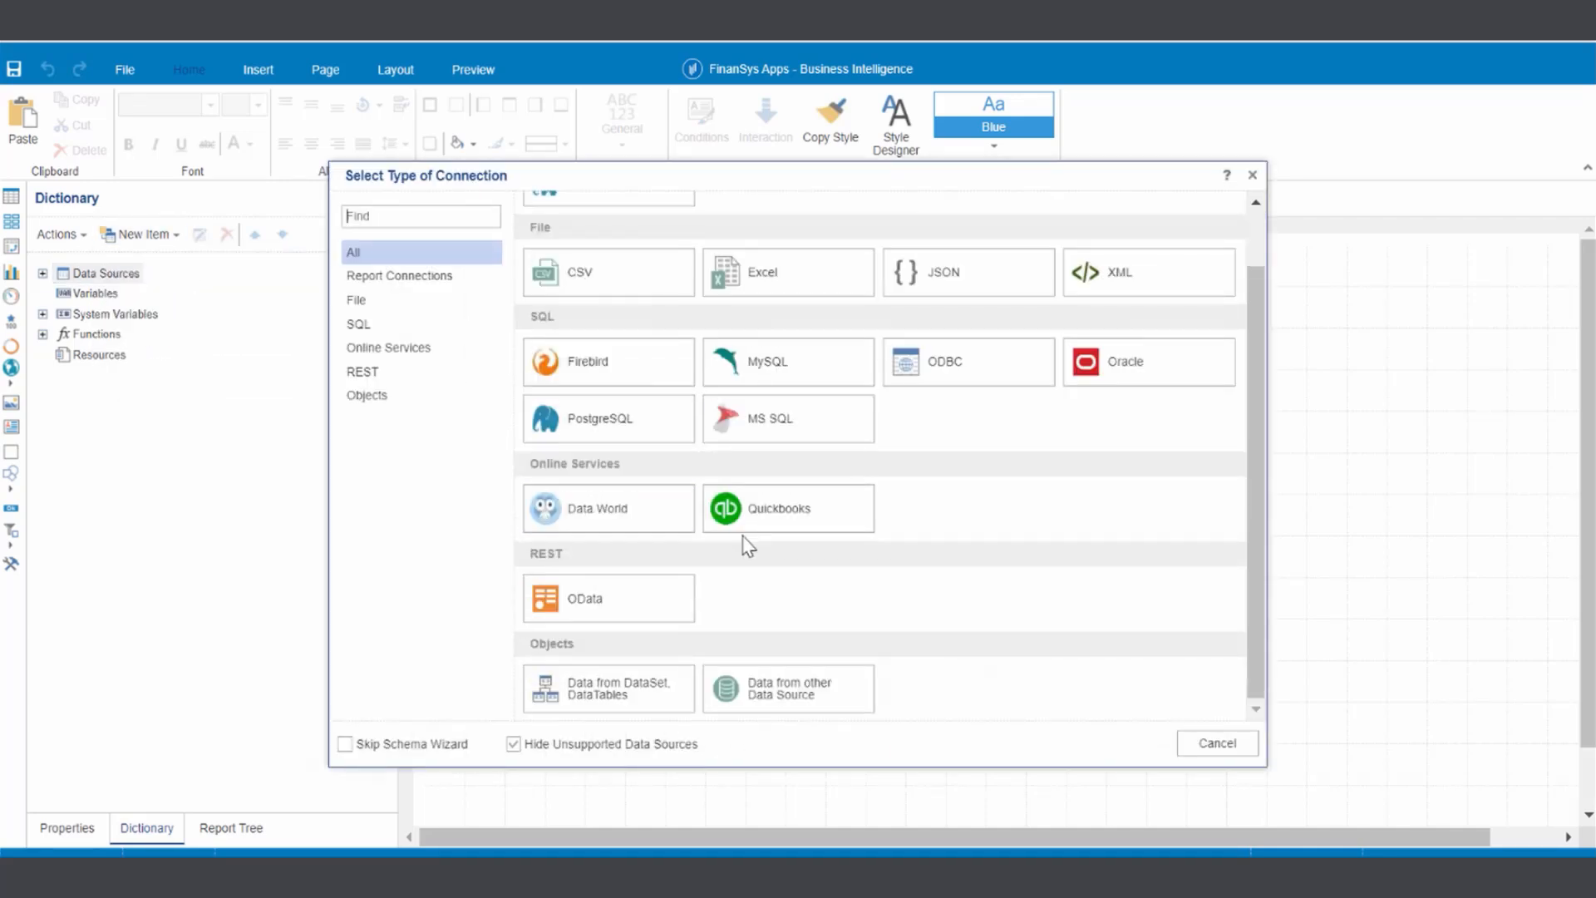